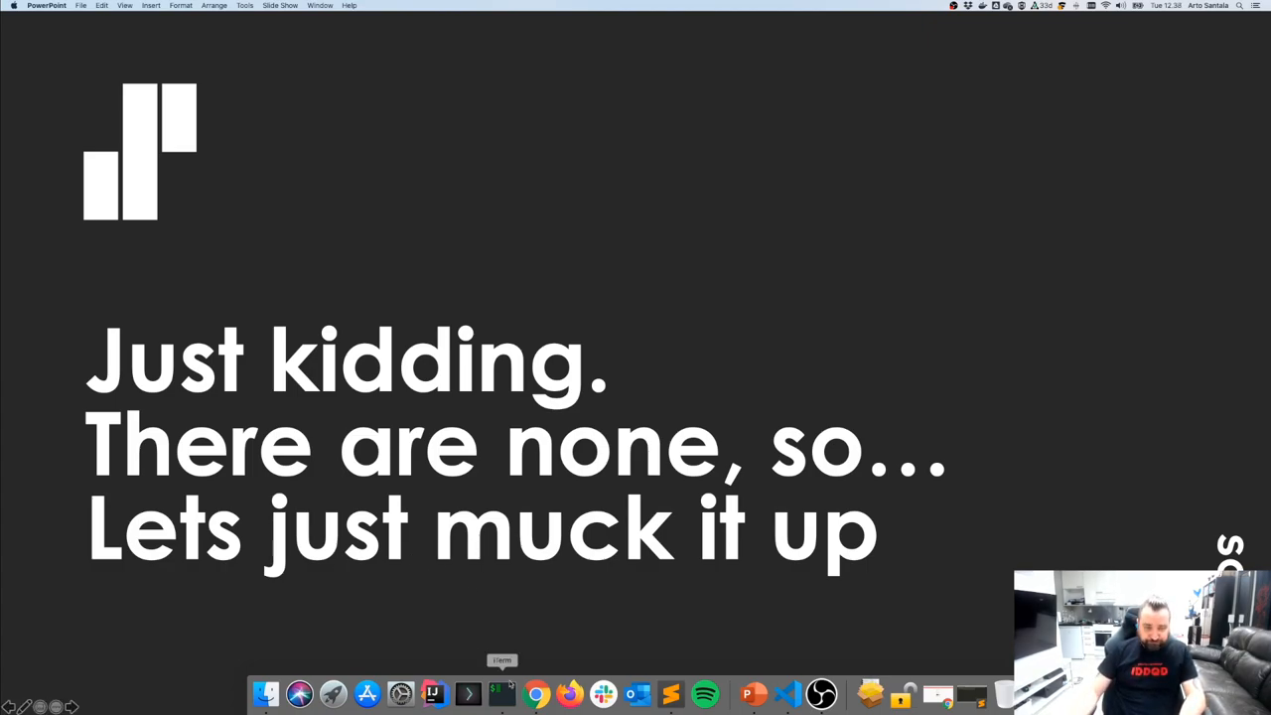
Switch from the PowerPoint slideshow to the iTerm2 terminal at the demo folder.
click(502, 693)
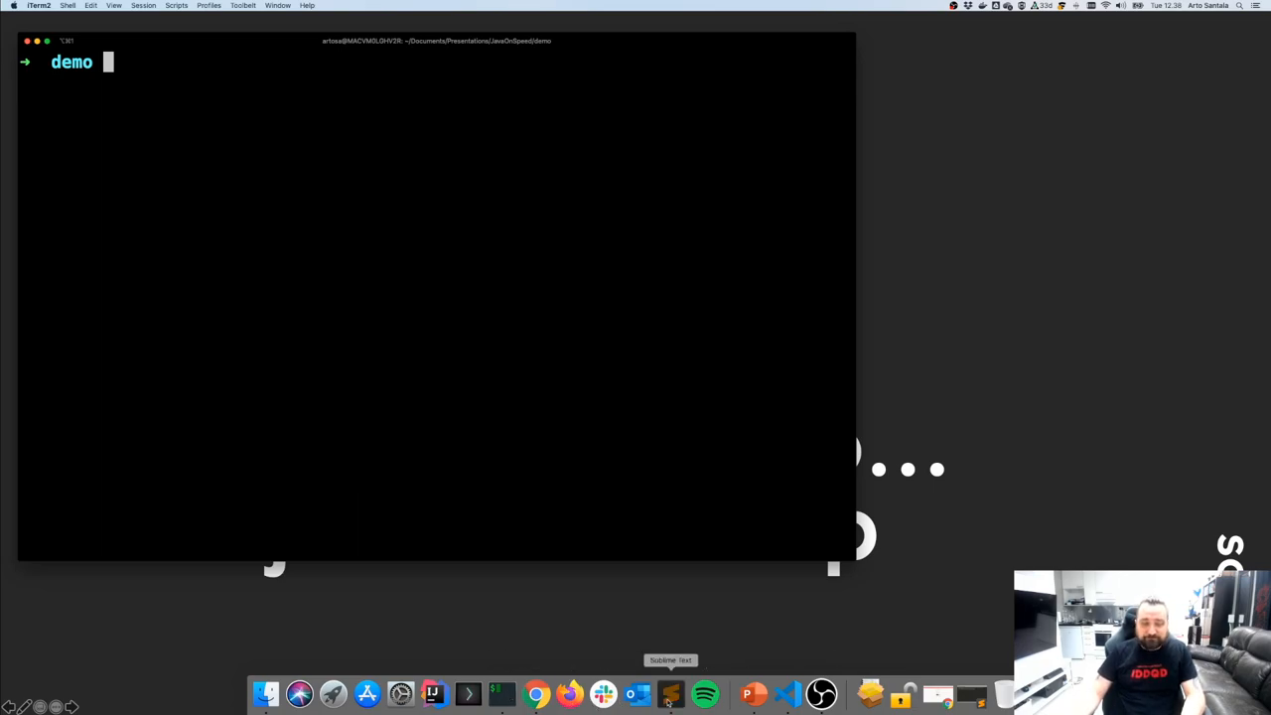
Open runadoptopenjdkjshell14.sh in Sublime Text, the Docker script launching JShell 14 with preview.
click(670, 692)
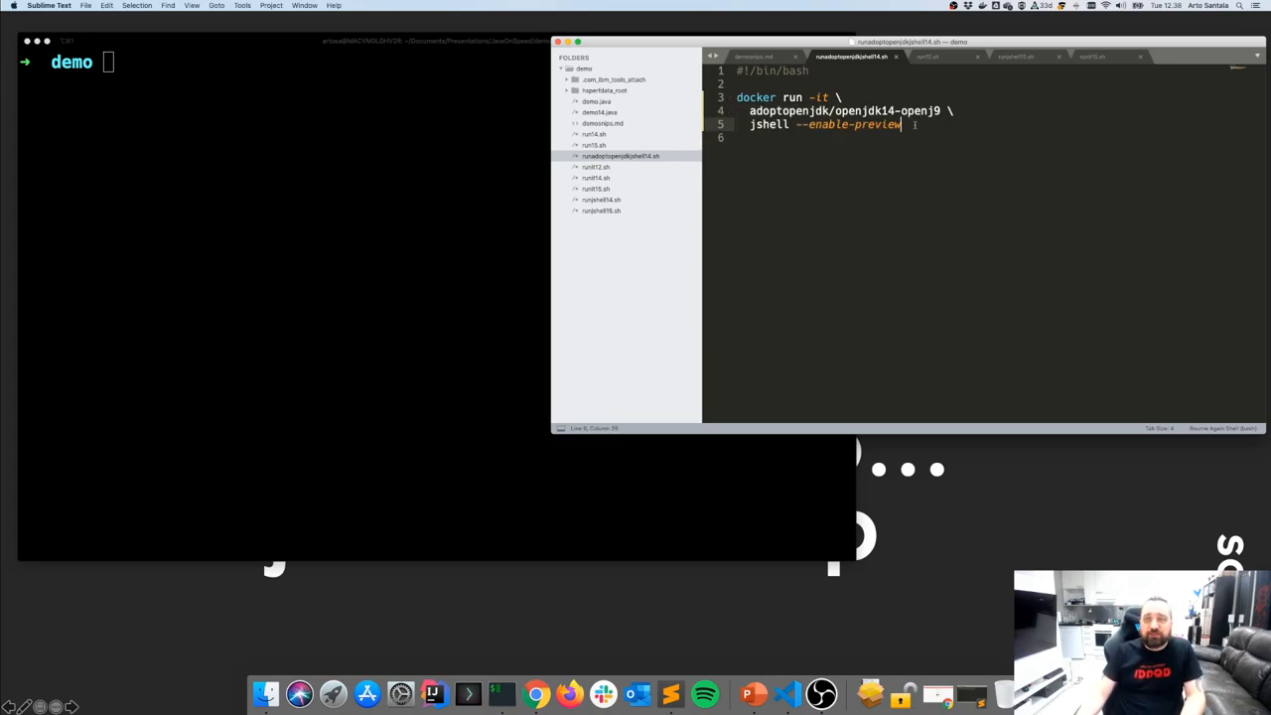
drag(902, 124, 750, 110)
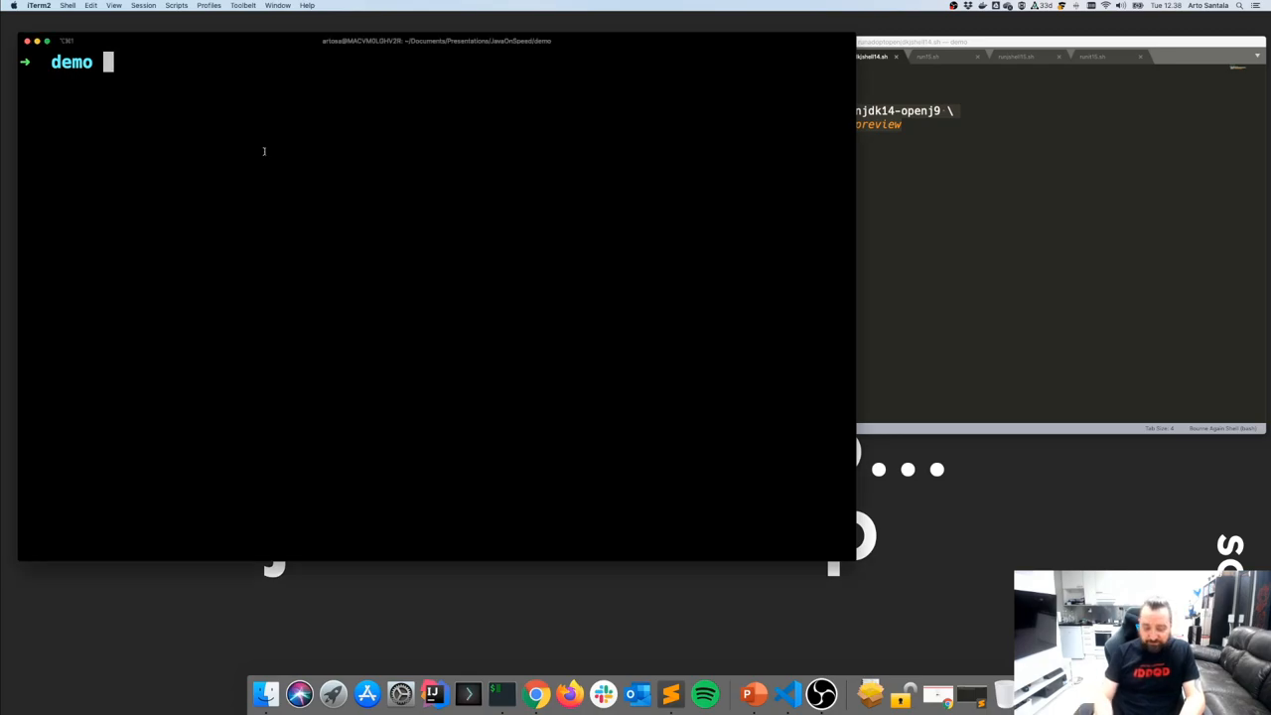
Run ./runadoptopenjdkjshell14.sh to start JShell 14.0.1 in Docker.
text(./)
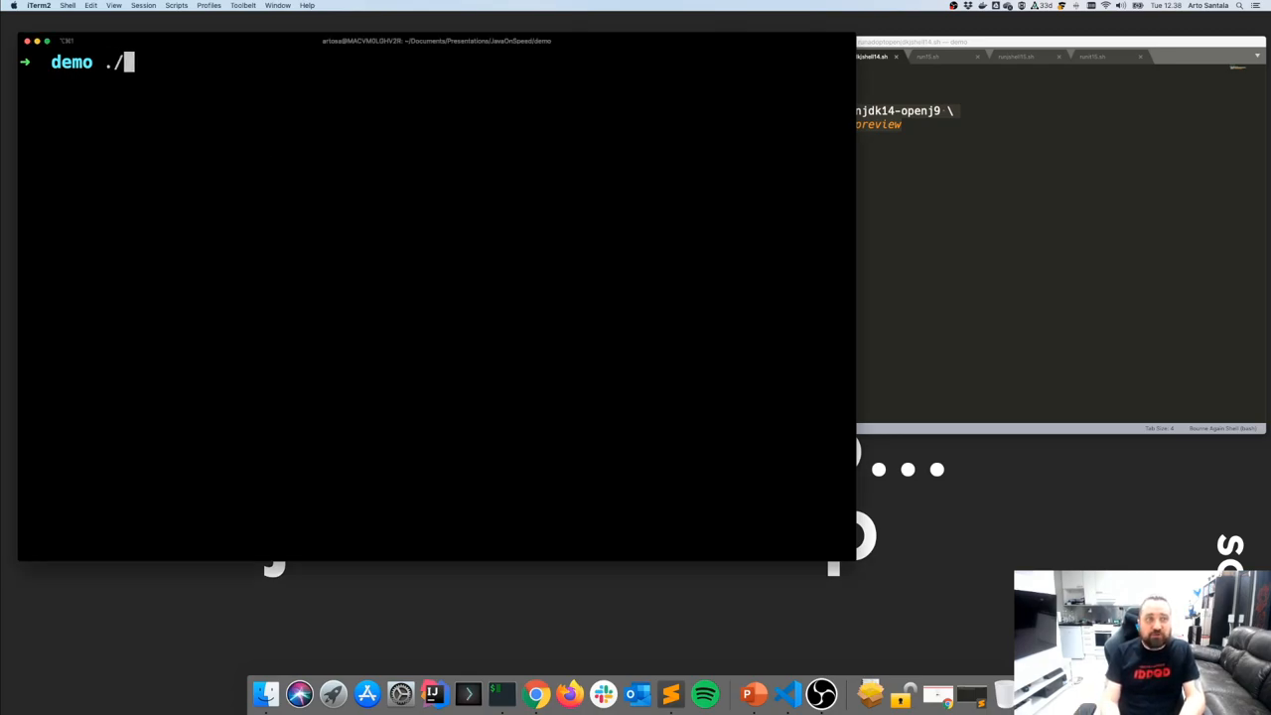
text(runadoptopenjdkjshell14.sh)
text(v)
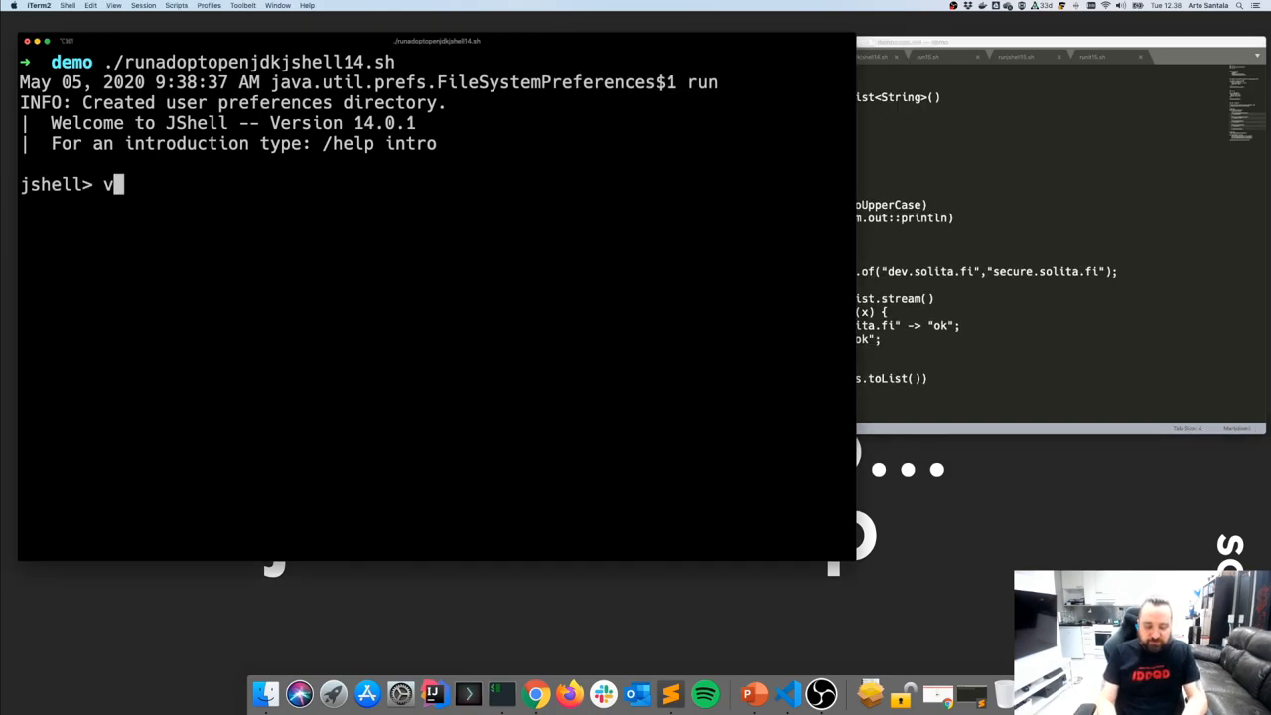
Evaluate var a = 1, int a = 1, then var a = 1 again in JShell.
text(ar)
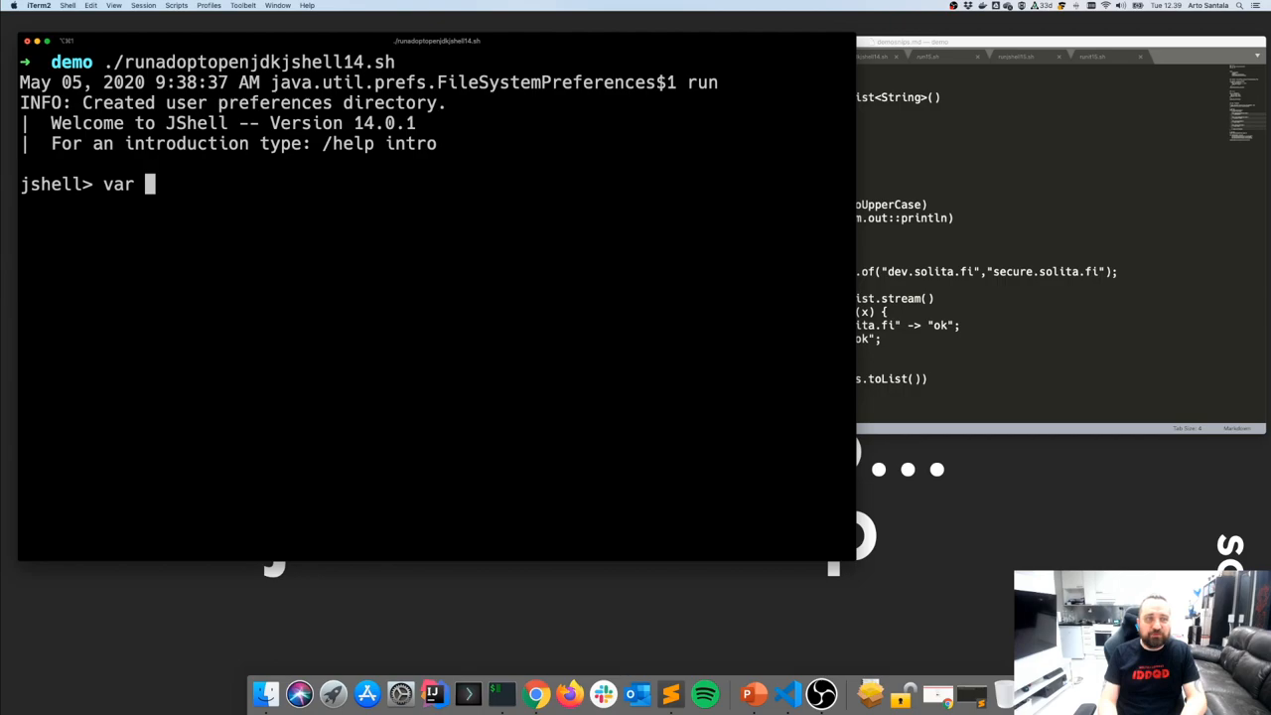
text(a = 1)
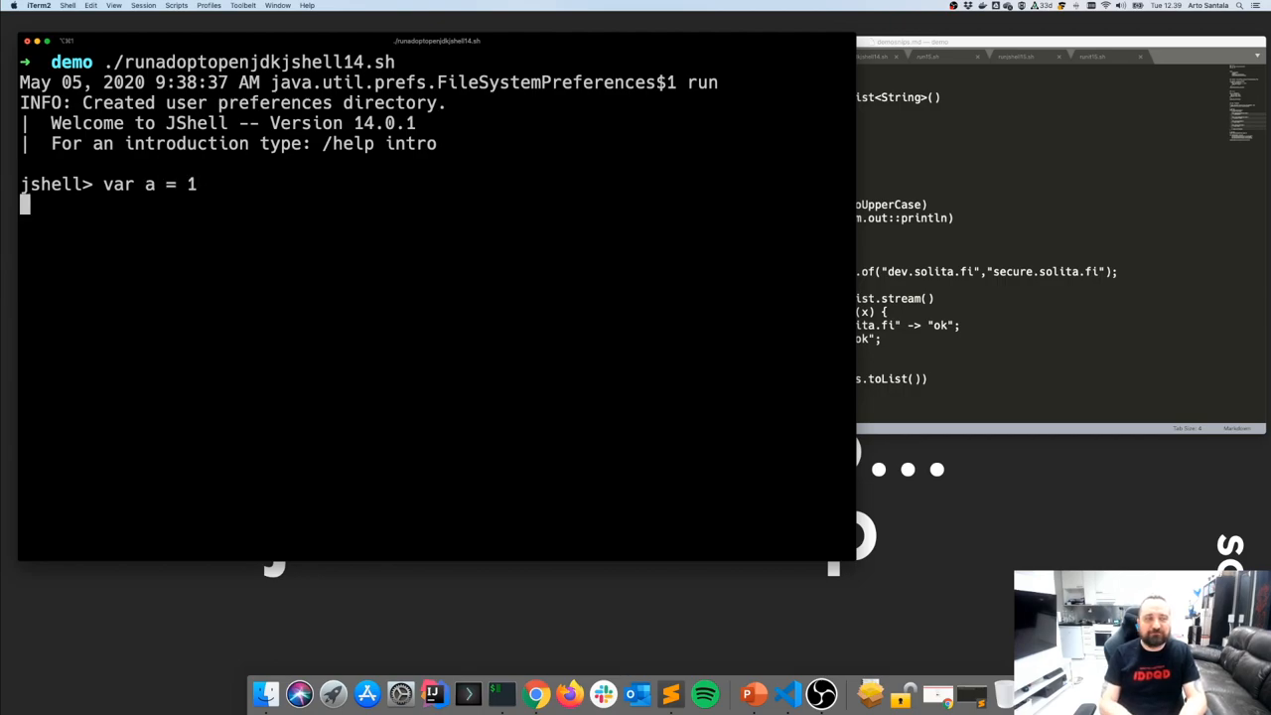
key(Return)
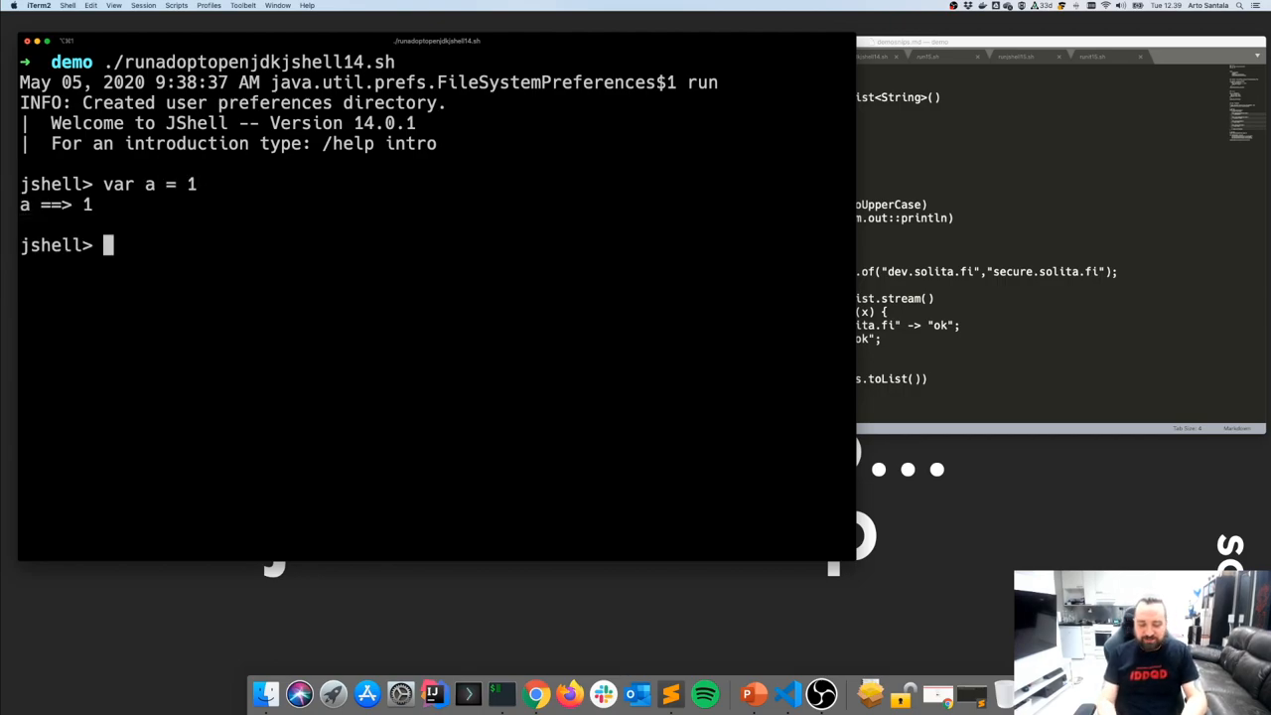
text(int a = 1)
text(var)
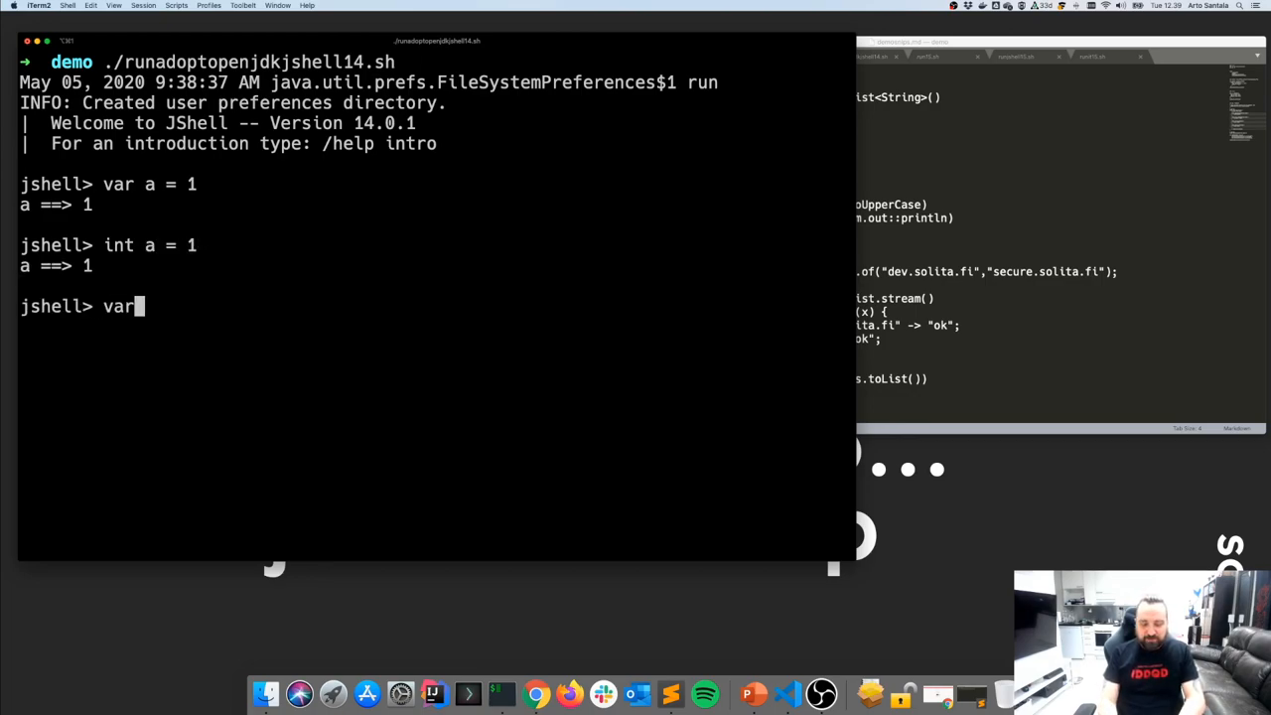
text(a = 1)
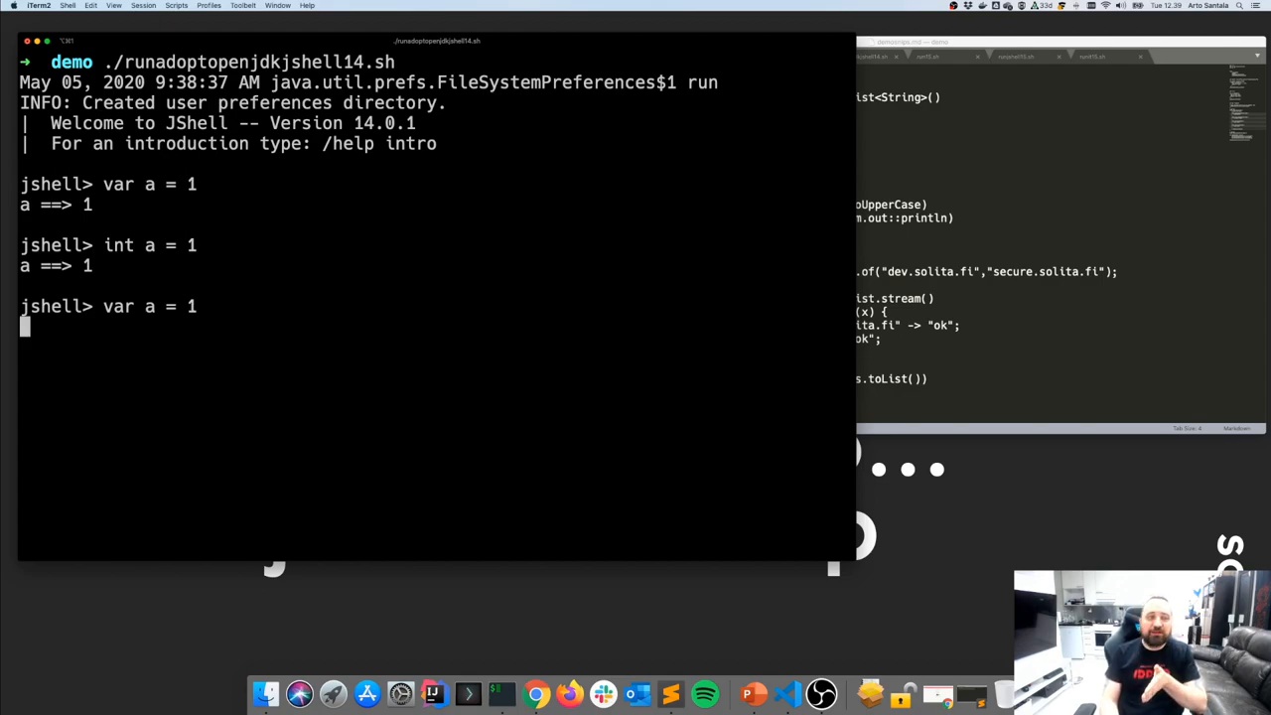
key(Return)
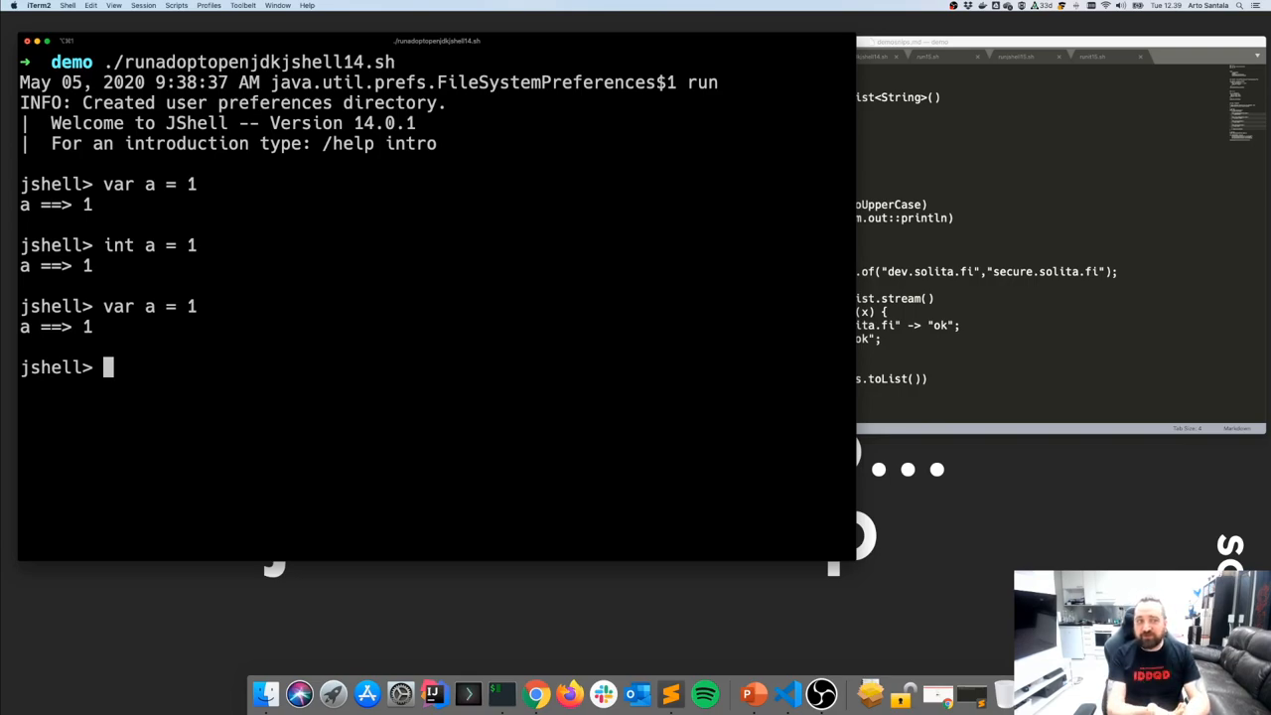
Declare b with var as a new empty ArrayList<String>.
text(var)
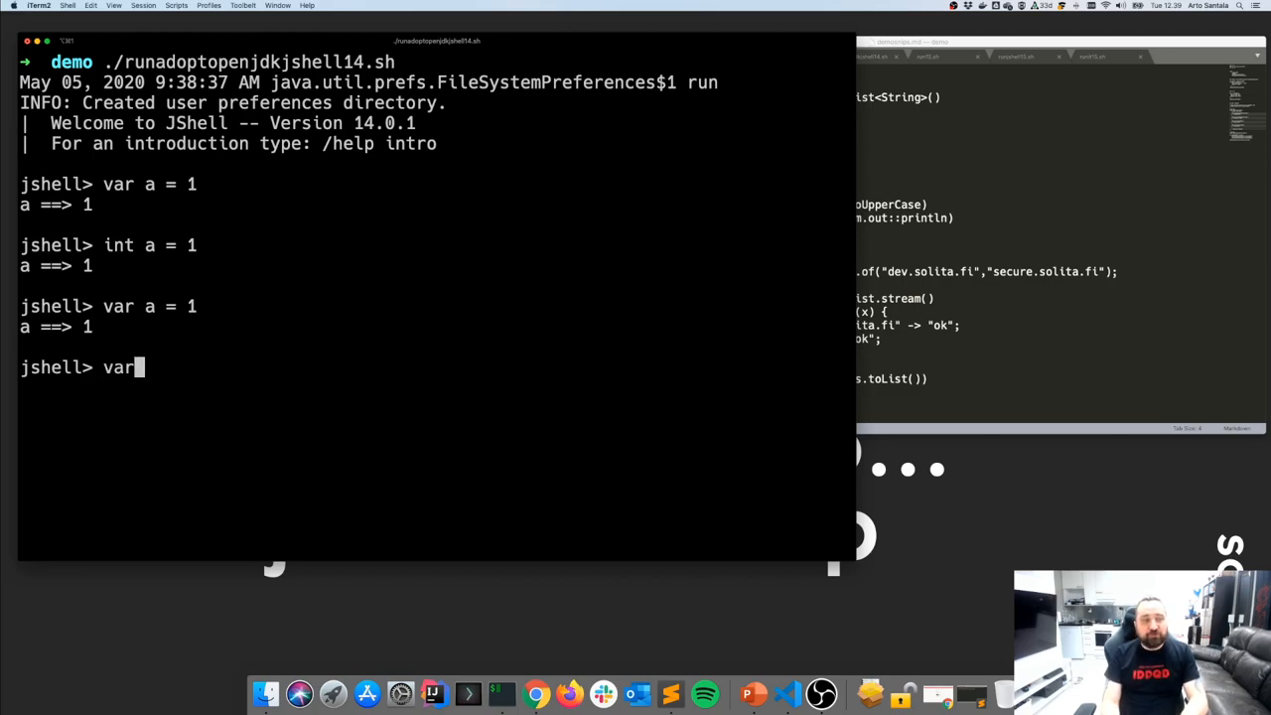
text(b)
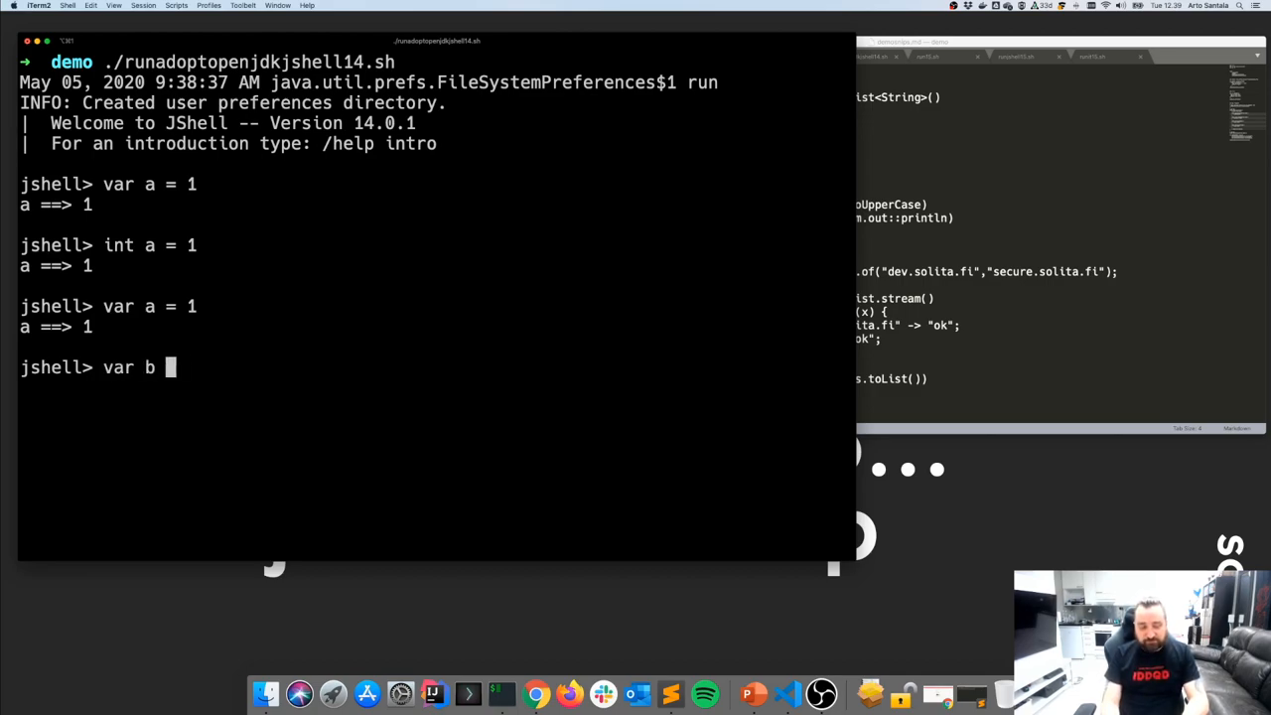
text(= new ArrayLst)
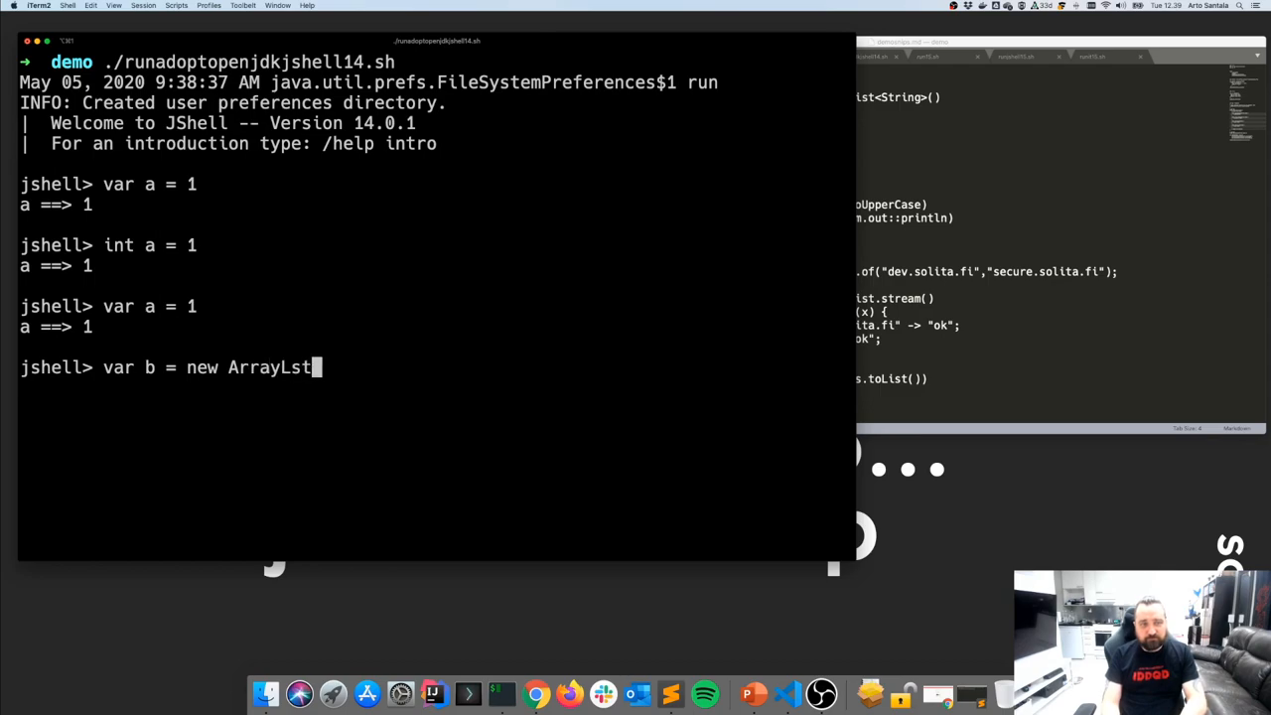
text(<Strin)
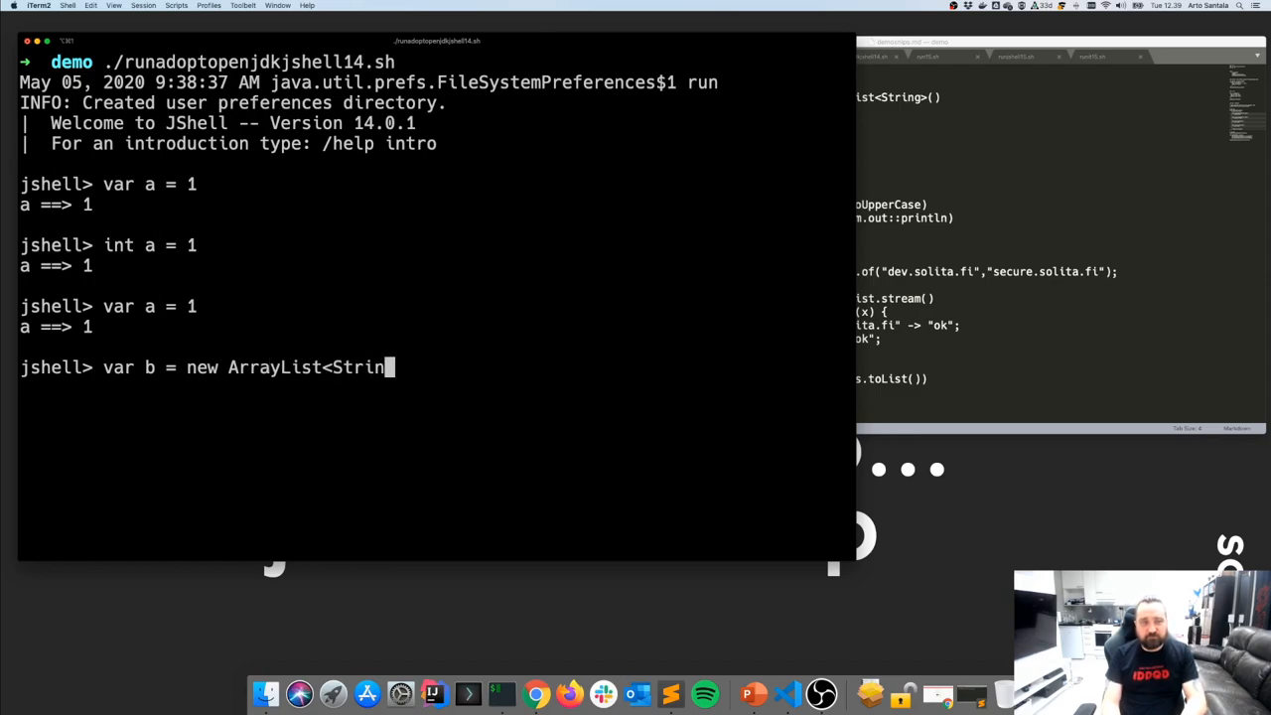
text(g>())
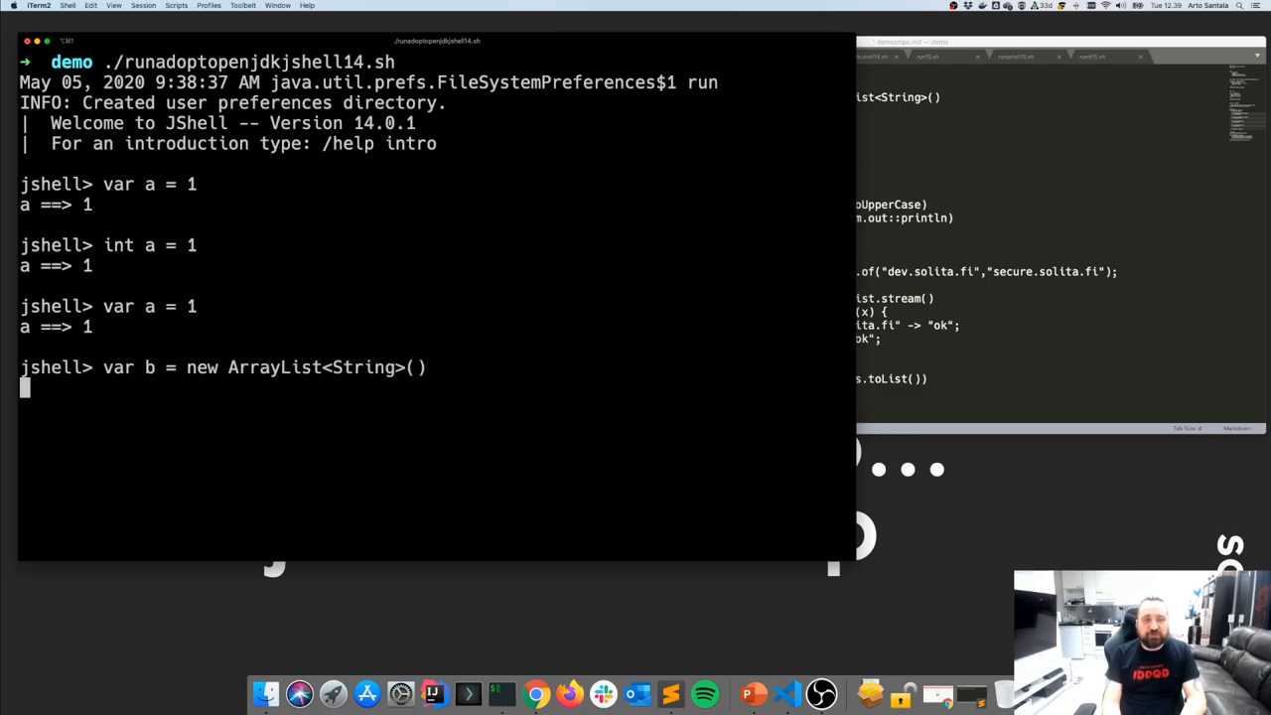
key(Return)
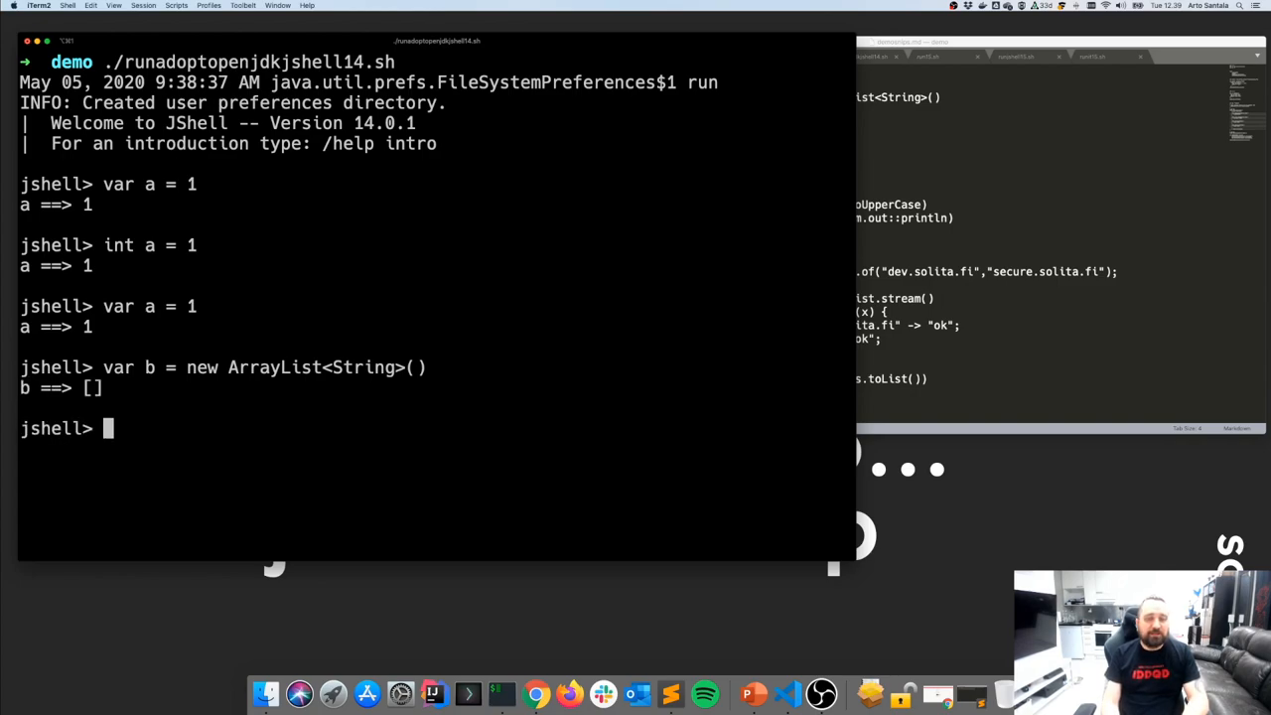
Declare a variable named var holding 2, confirmed as var ==> 2.
text(var var =)
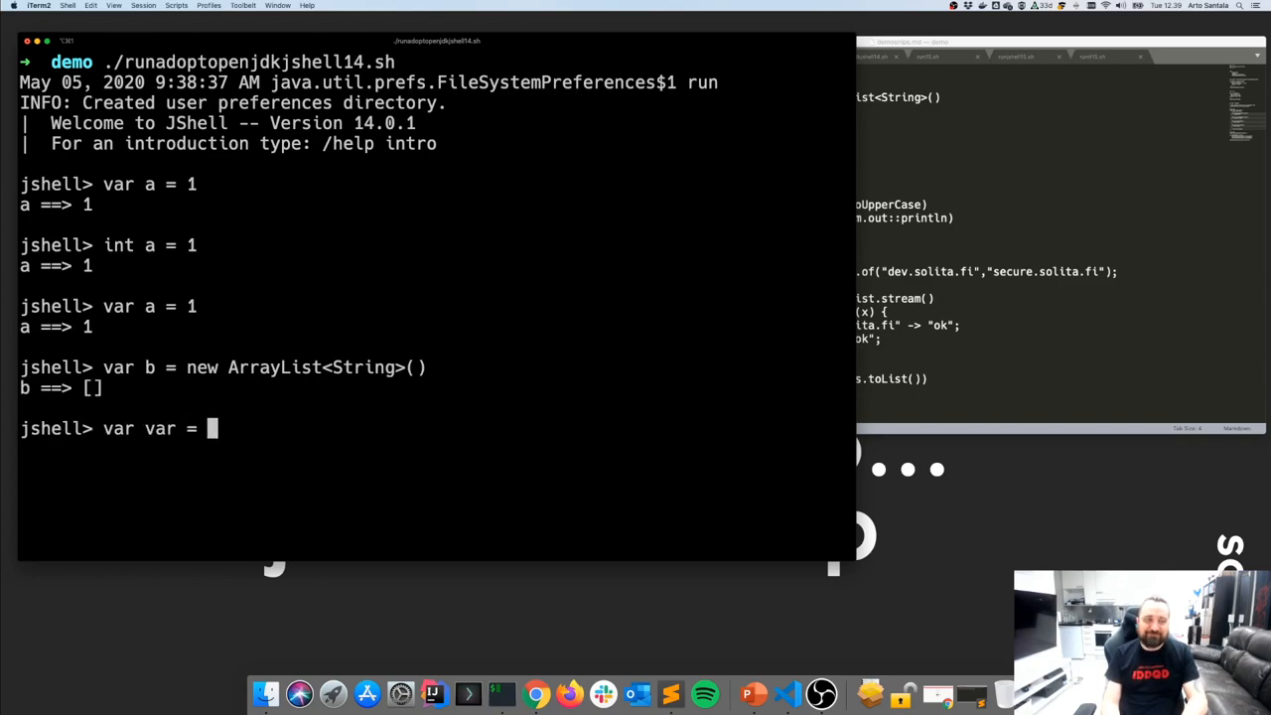
text(2)
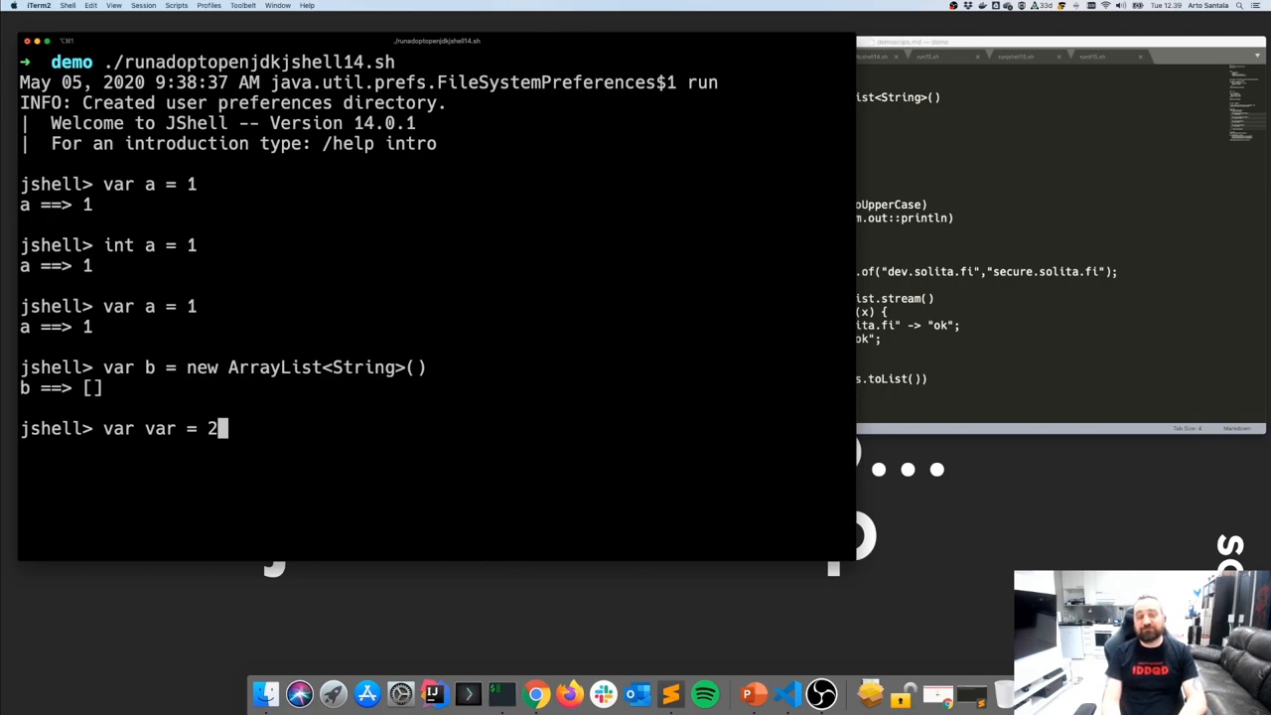
key(Return)
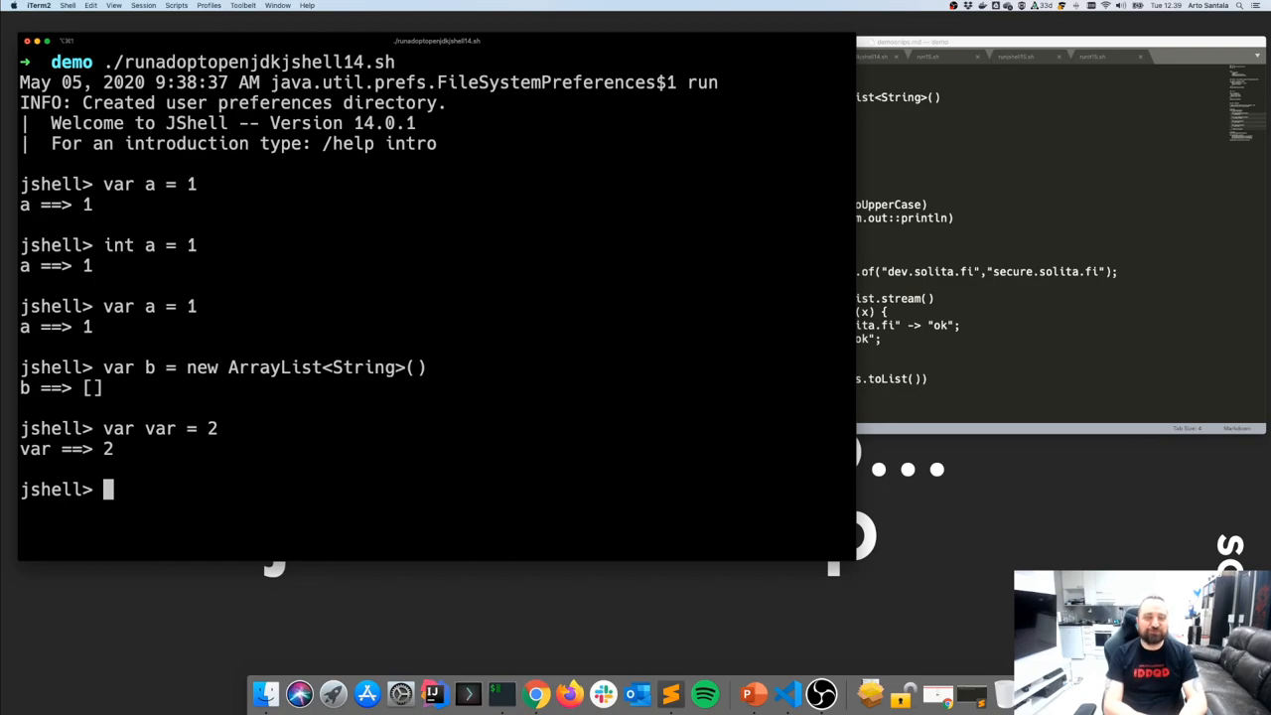
mouse_move(372, 205)
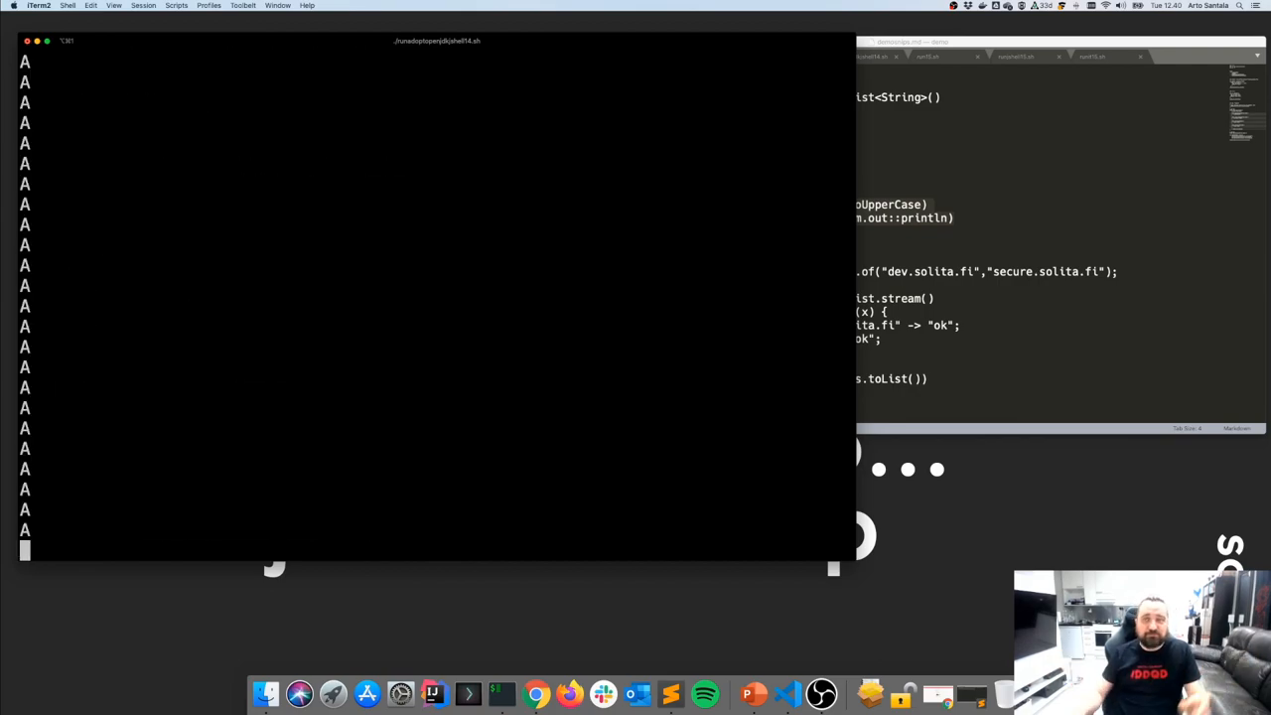
mouse_move(950, 388)
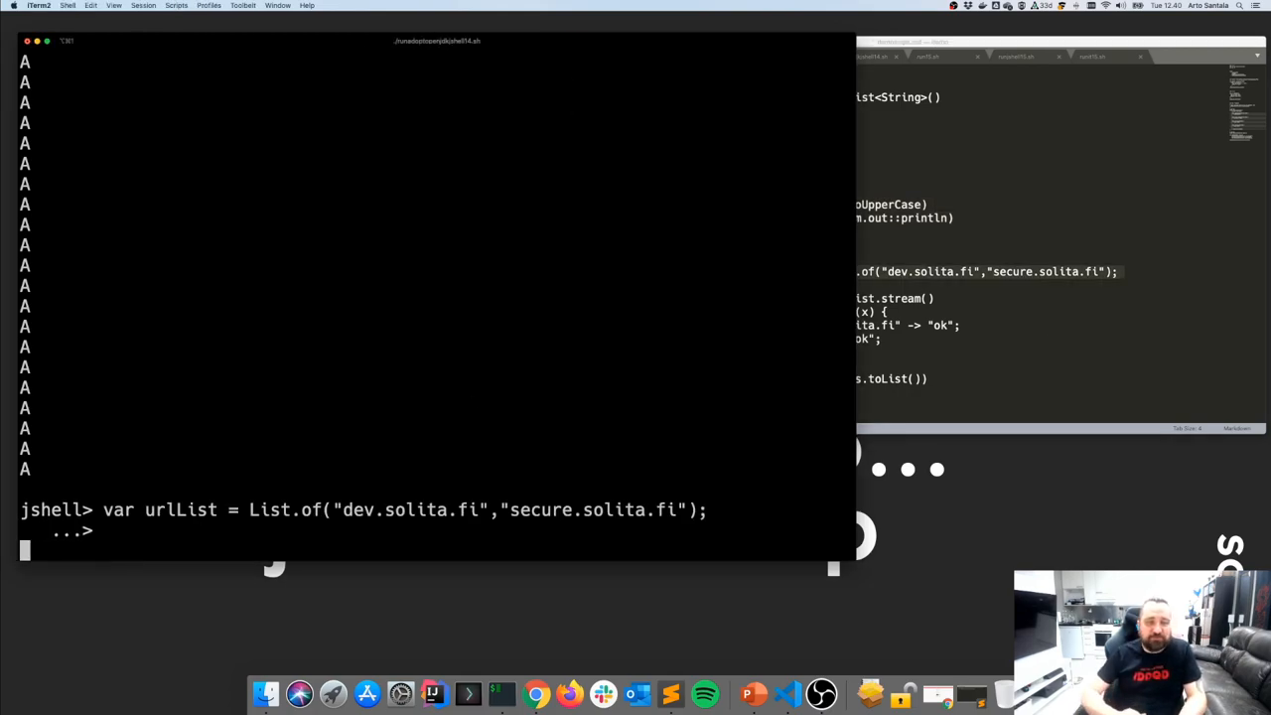
Run the urlList declaration and switch-based results pipeline returning [ok, nok], then highlight it.
key(Return)
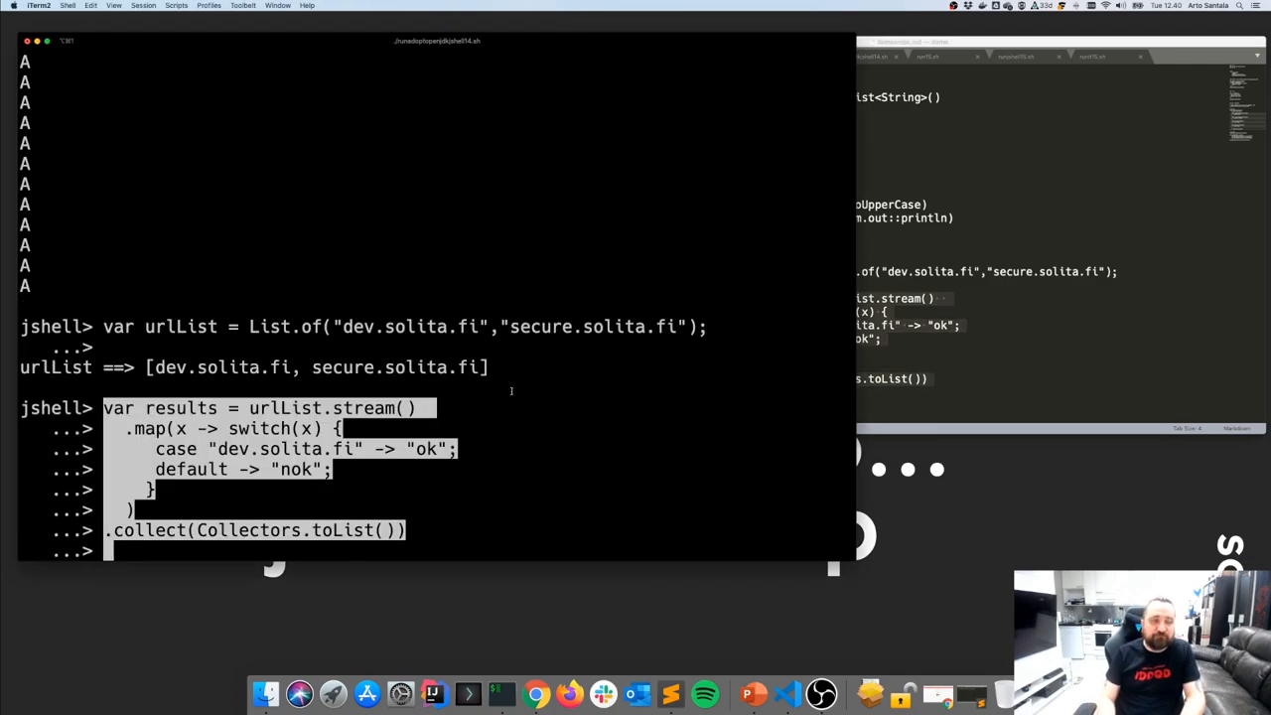
key(Return)
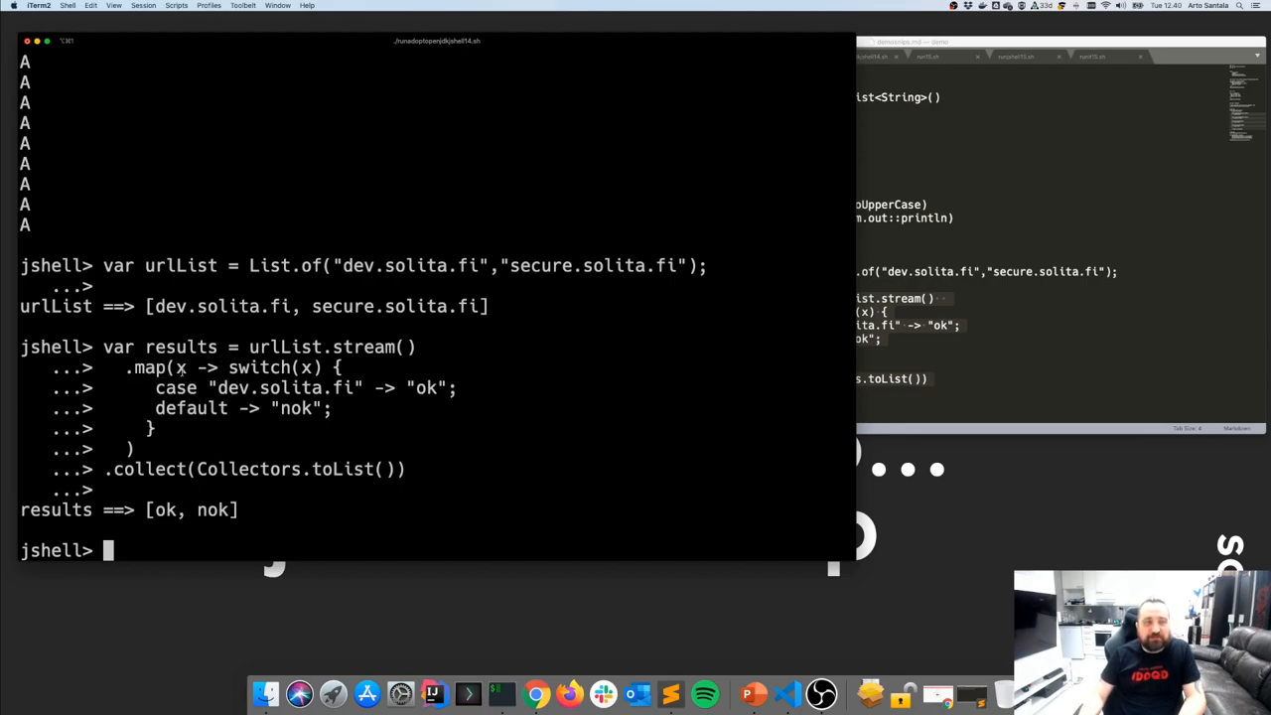
drag(227, 368, 154, 428)
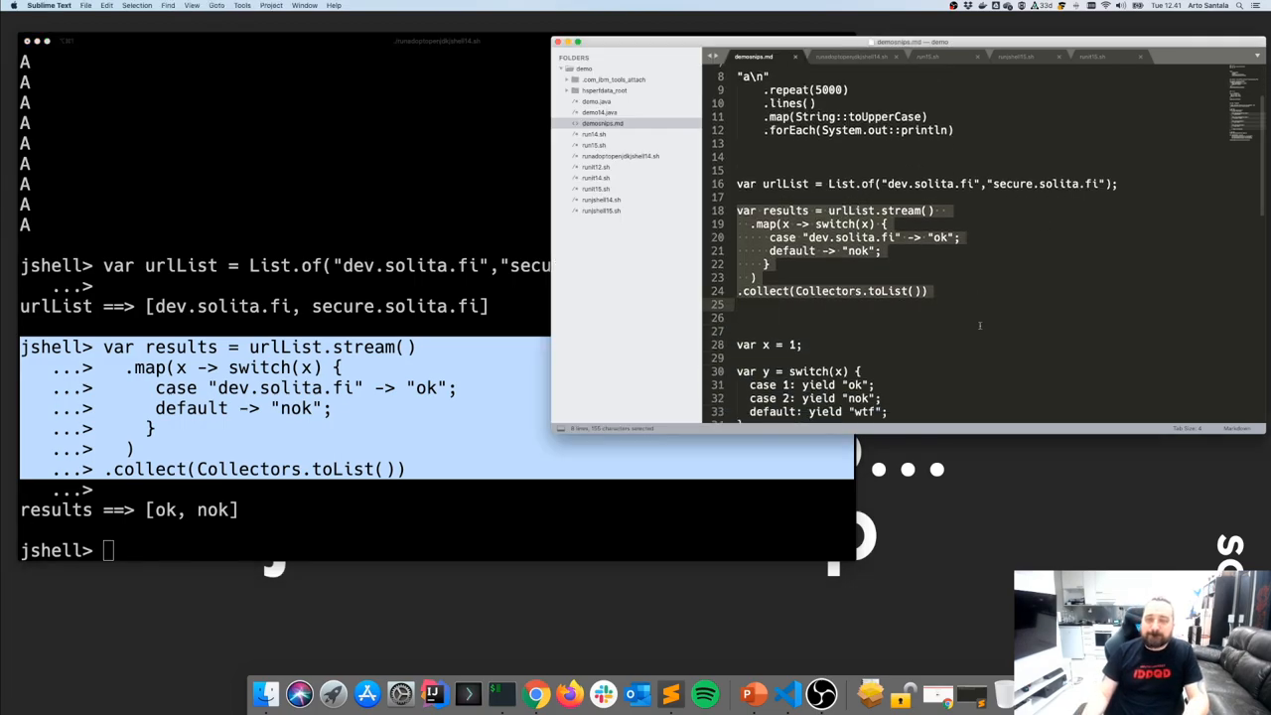
scroll(down, 3)
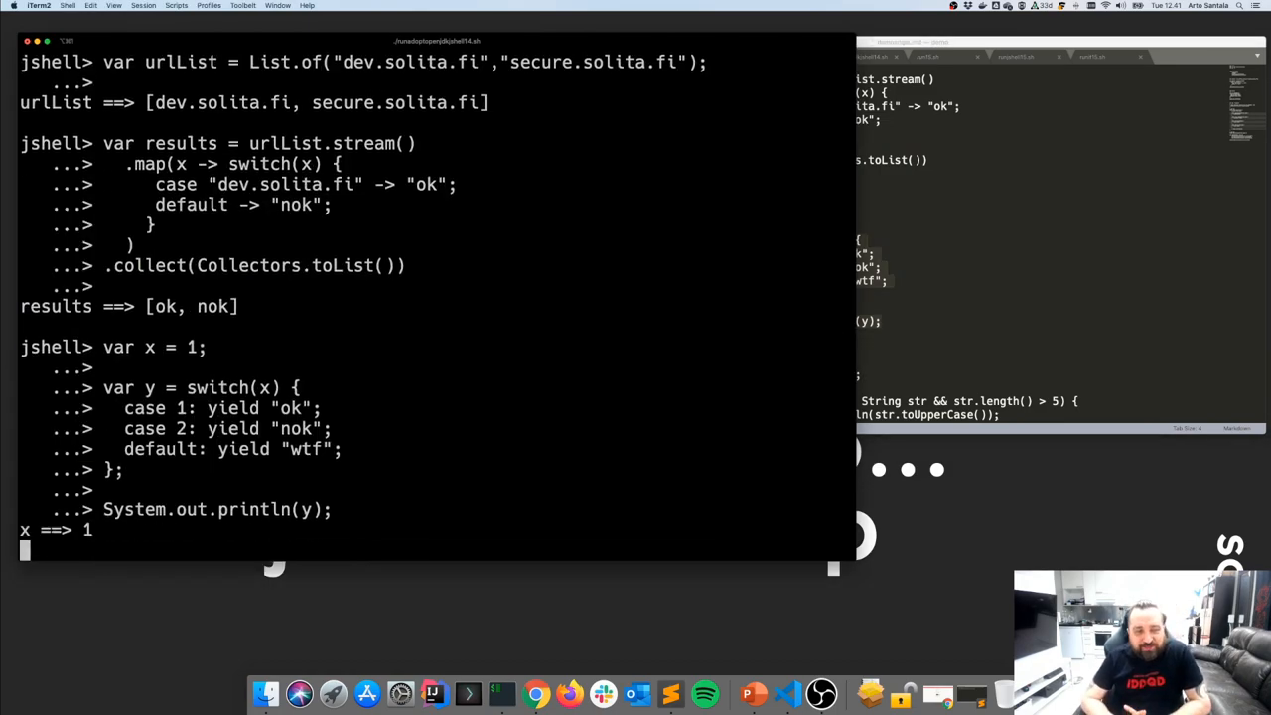
Run the switch-with-yield snippet so y is "ok", highlighting the yield keywords.
key(Return)
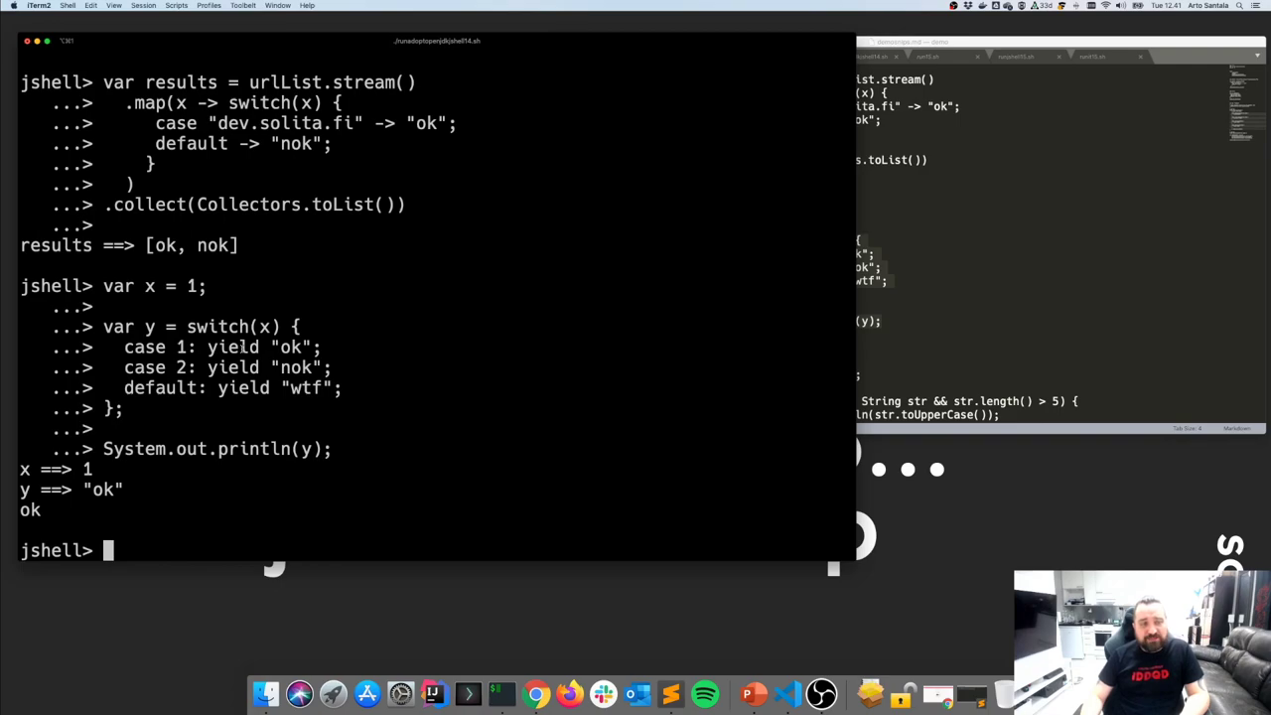
double_click(233, 346)
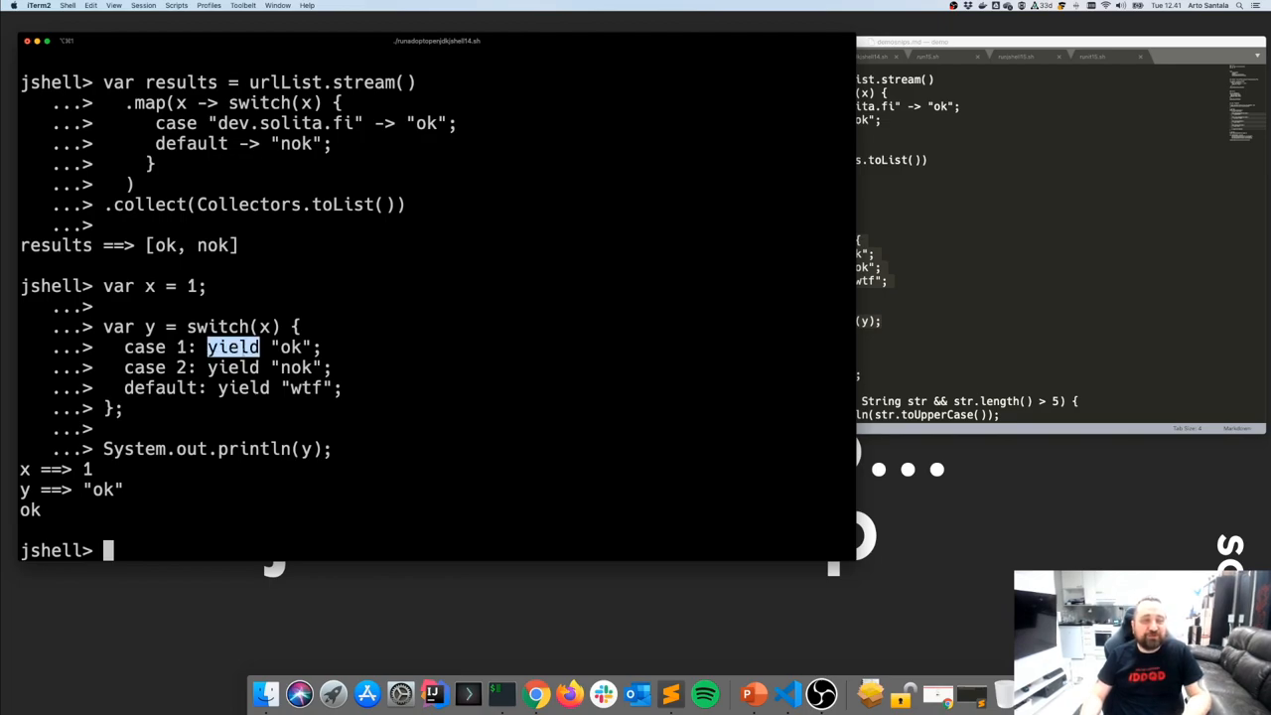
mouse_move(175, 348)
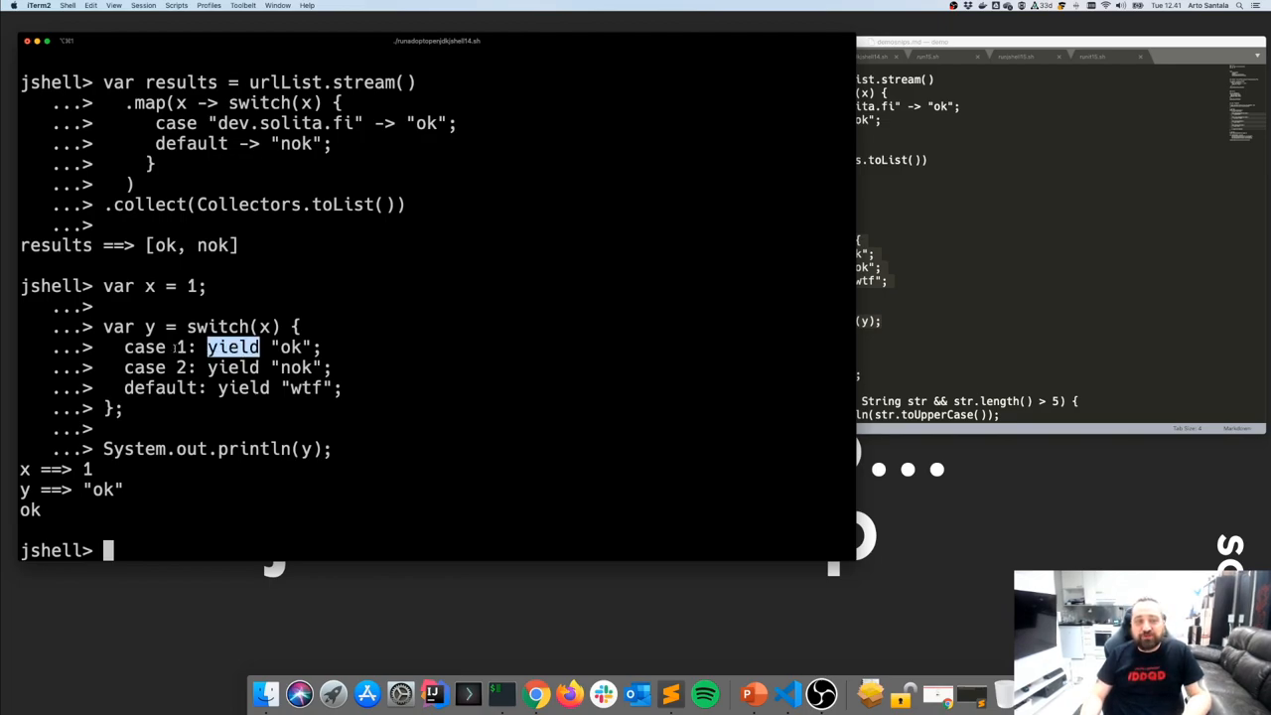
double_click(296, 368)
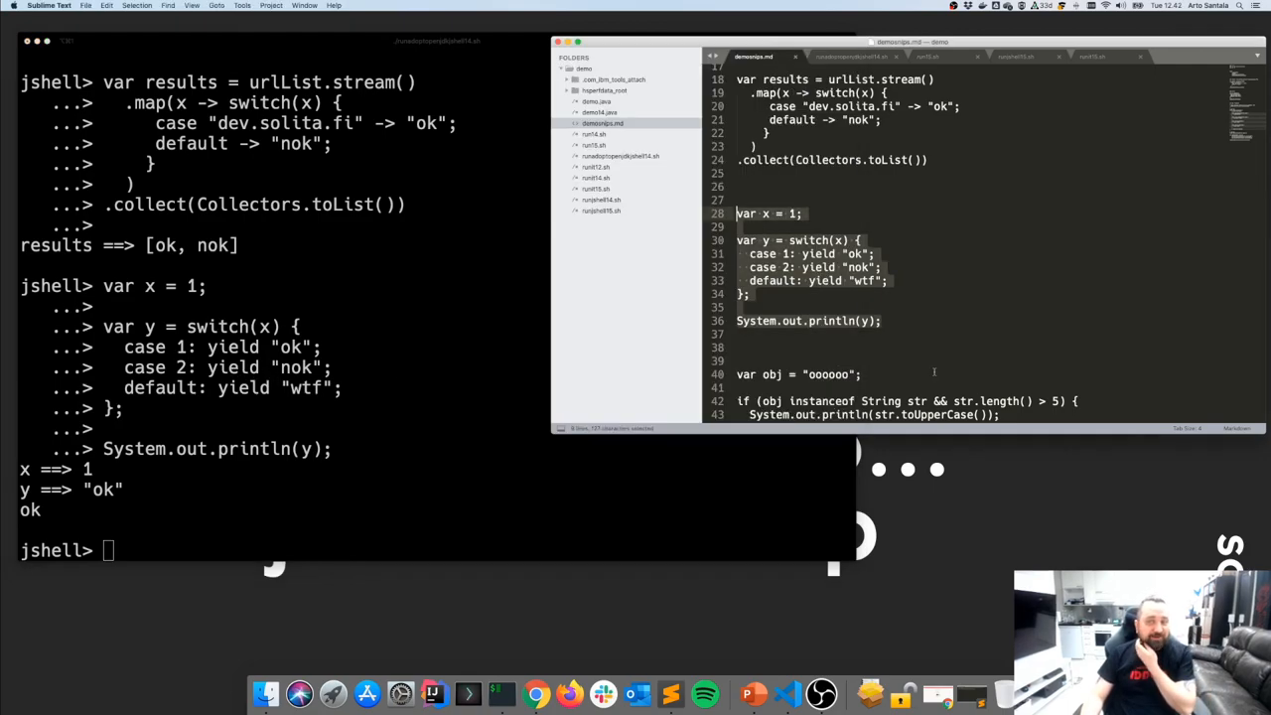
scroll(down, 3)
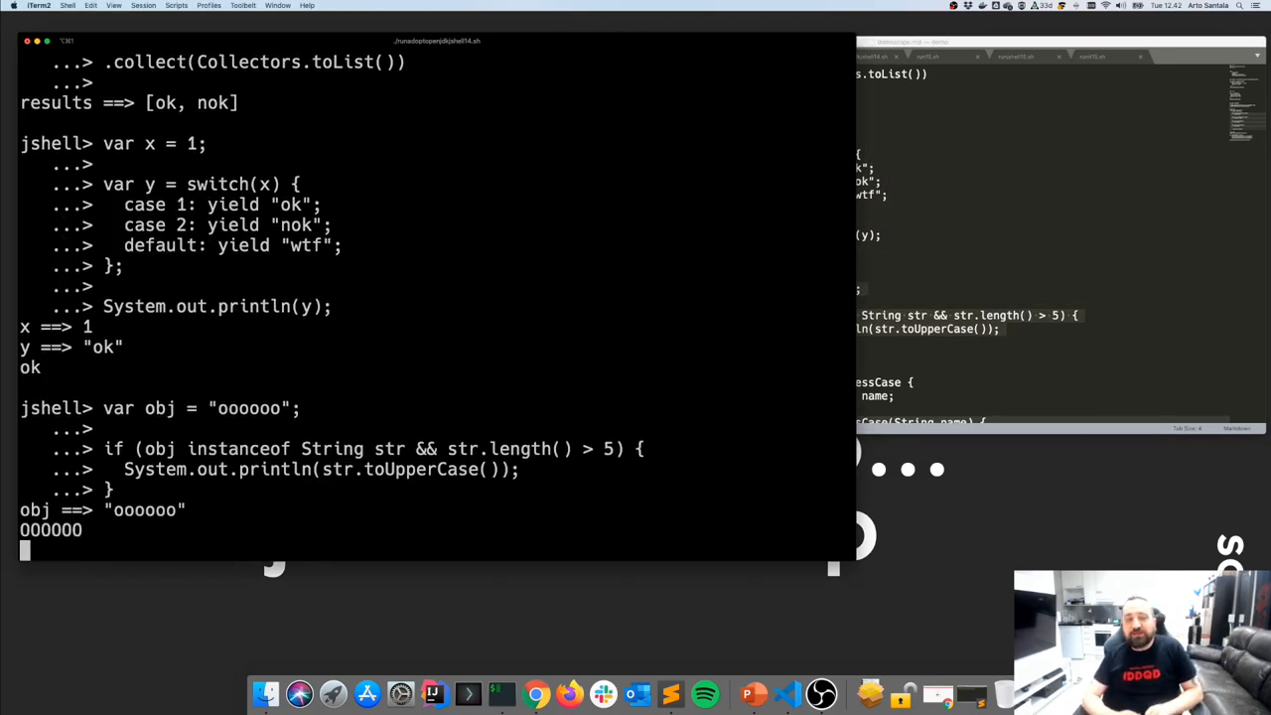
Run the instanceof pattern snippet printing OOOOOO, highlighting instanceof and str.toUpperCase.
key(Return)
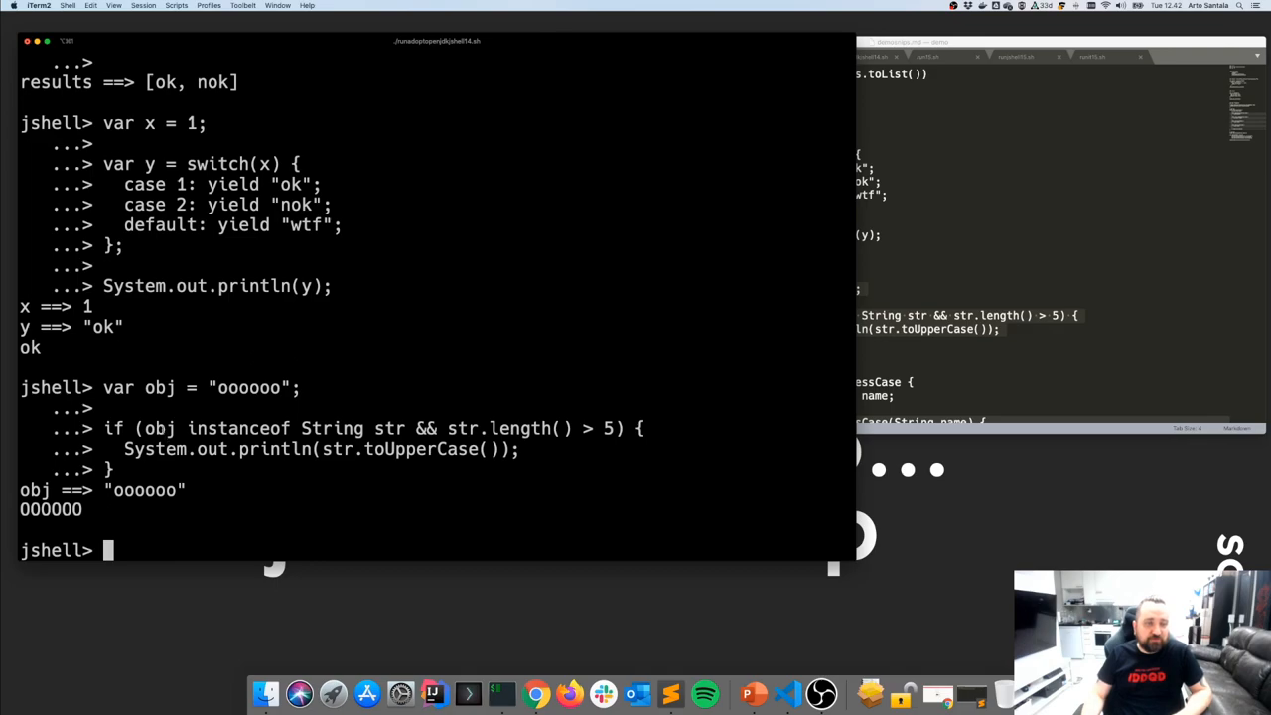
double_click(239, 428)
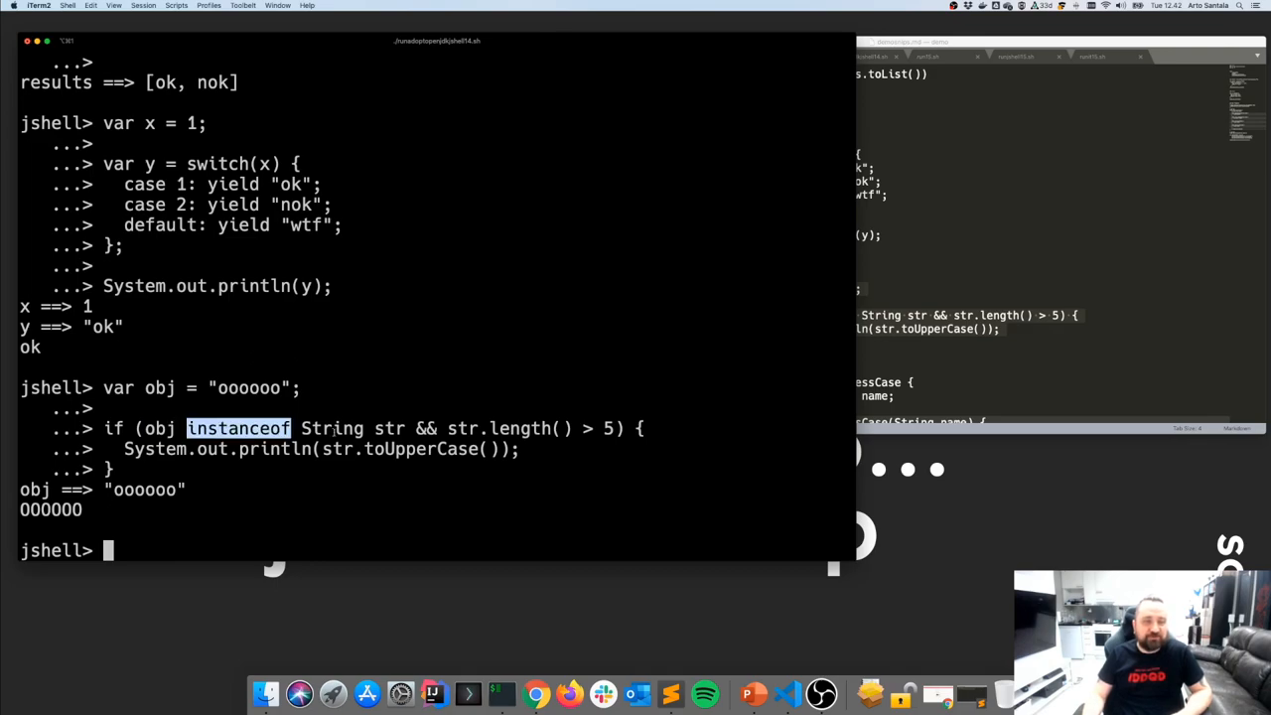
double_click(389, 428)
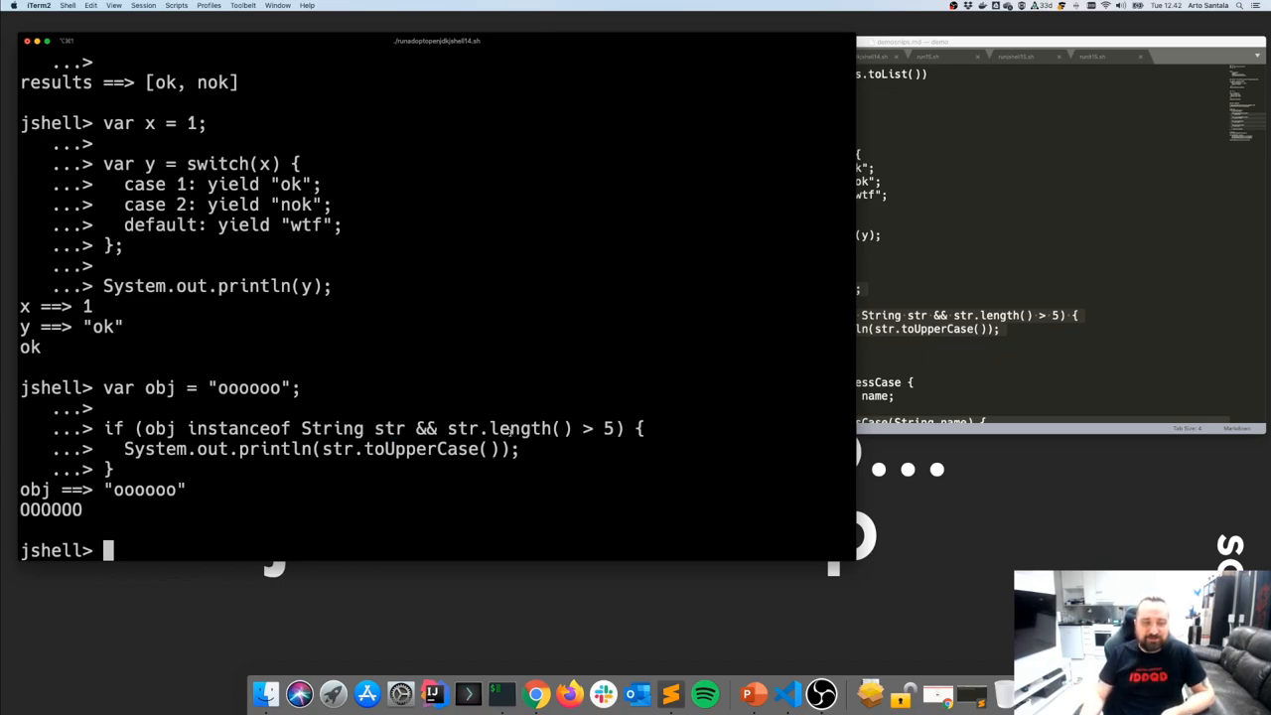
double_click(397, 449)
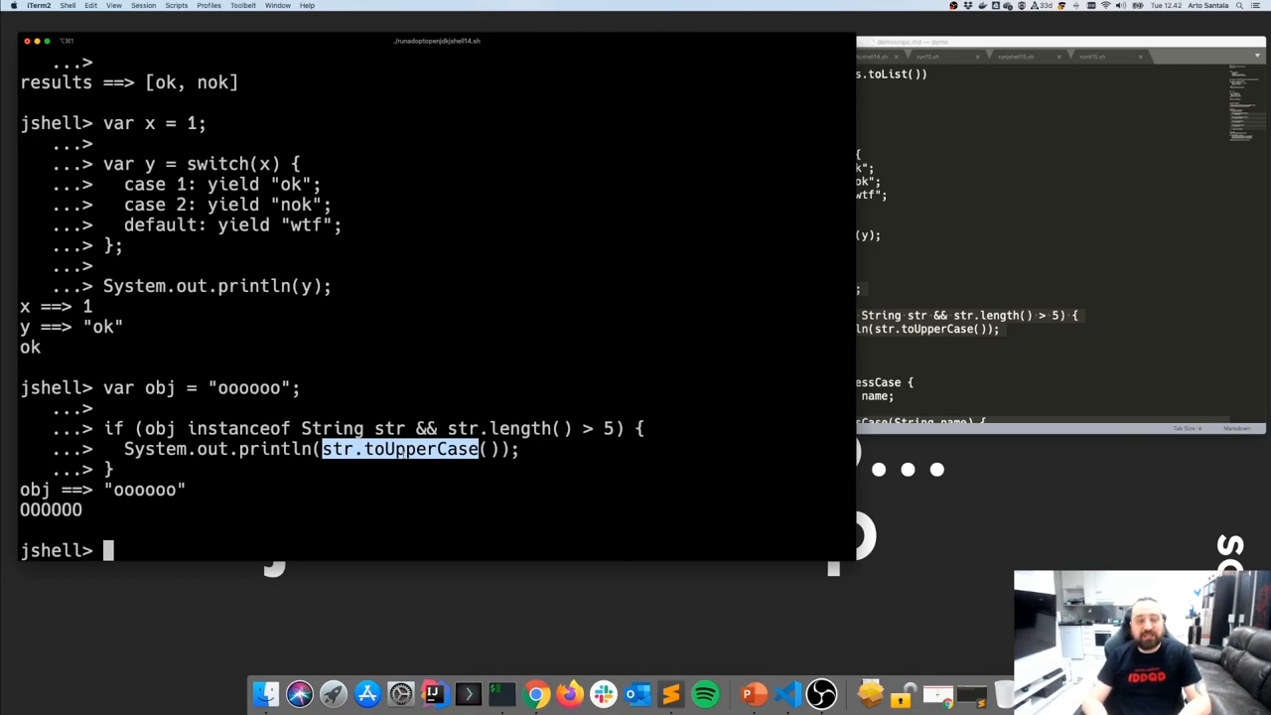
mouse_move(732, 449)
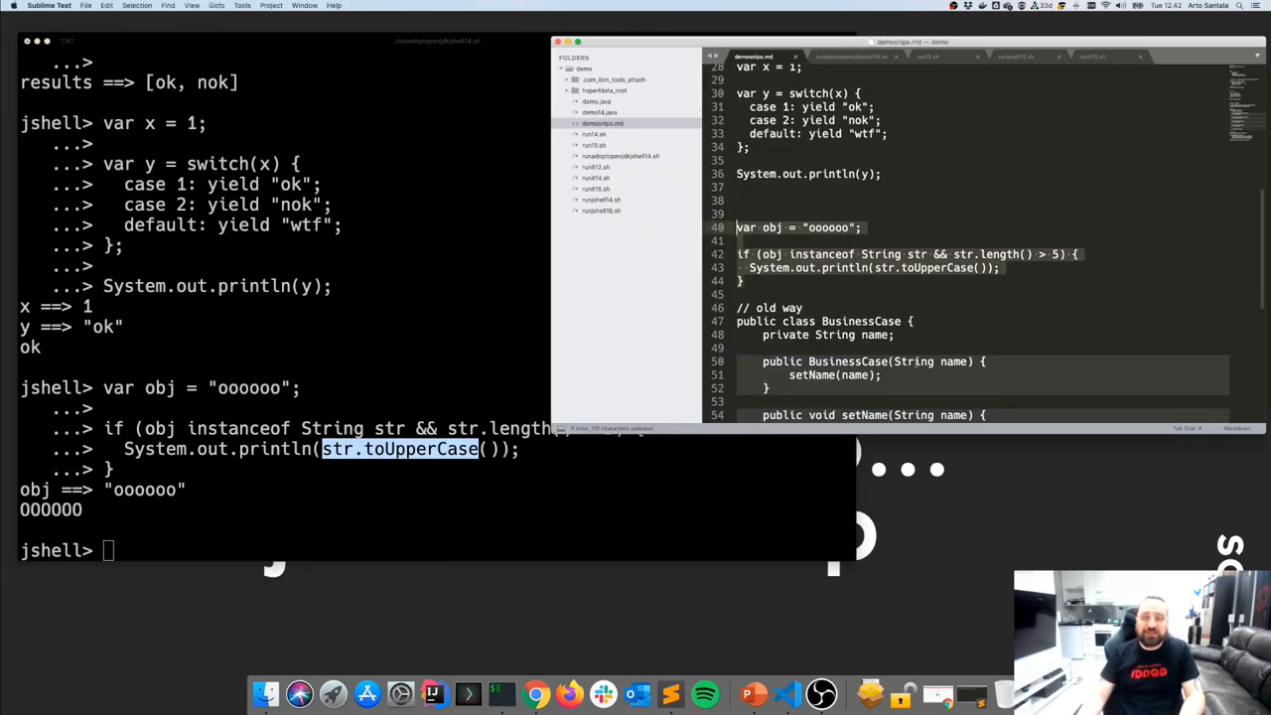
scroll(down, 3)
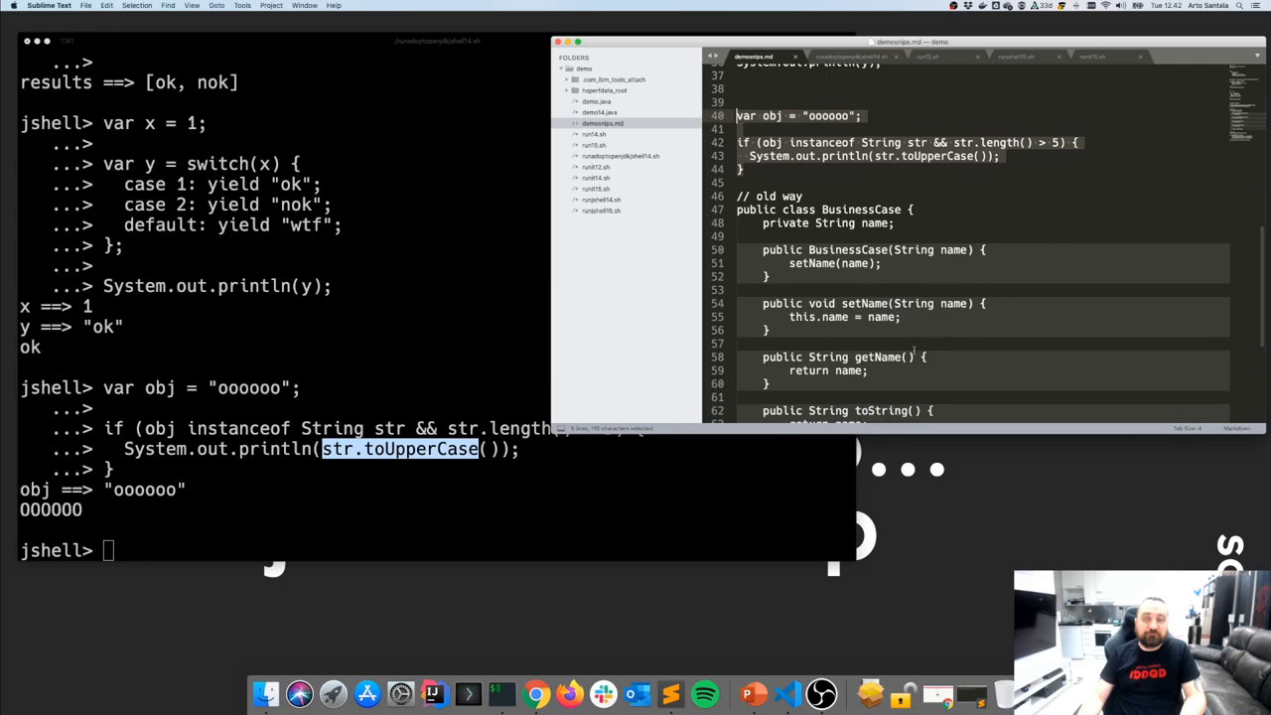
scroll(down, 3)
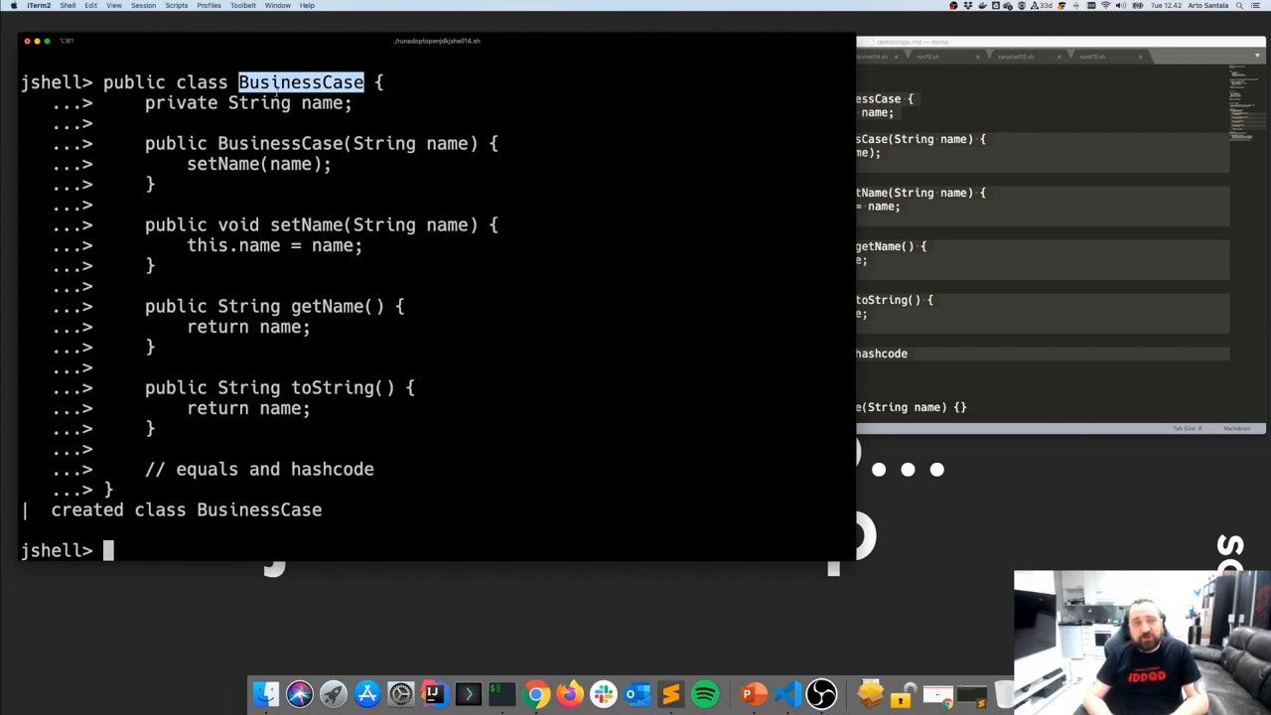
Highlight BusinessCase's class keyword, name field, toString and equals/hashcode comment.
double_click(201, 81)
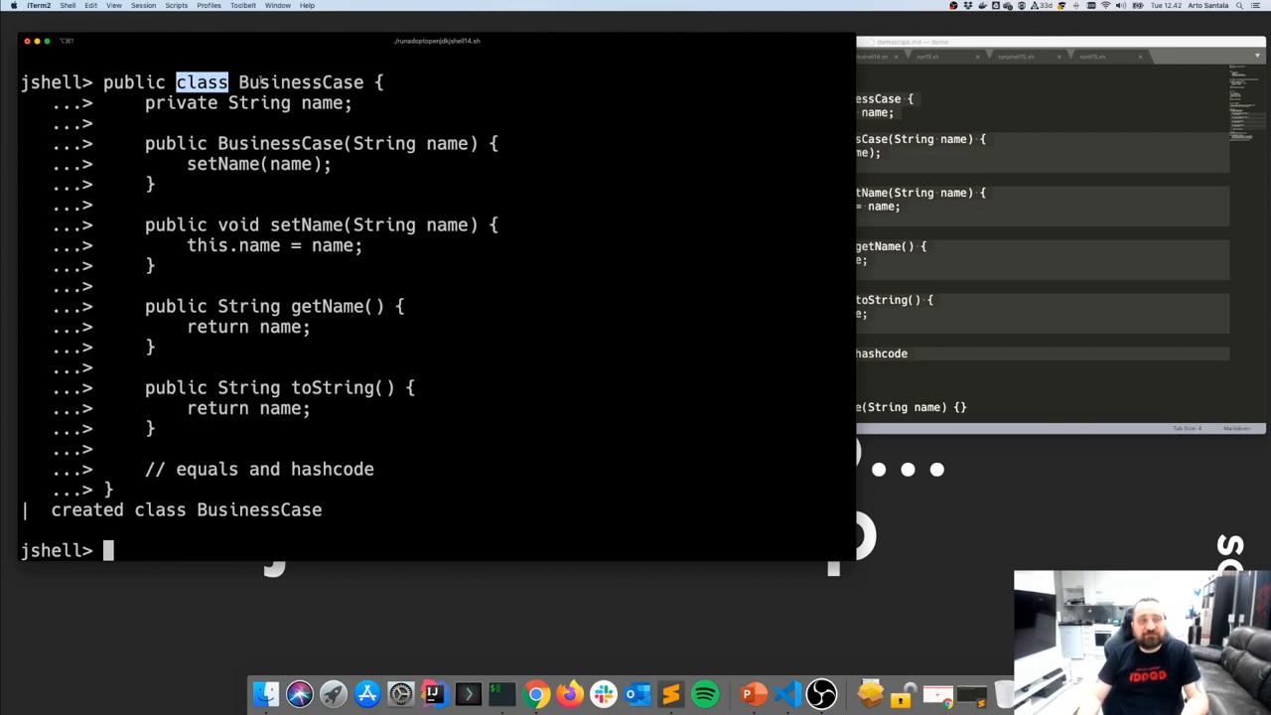
double_click(321, 102)
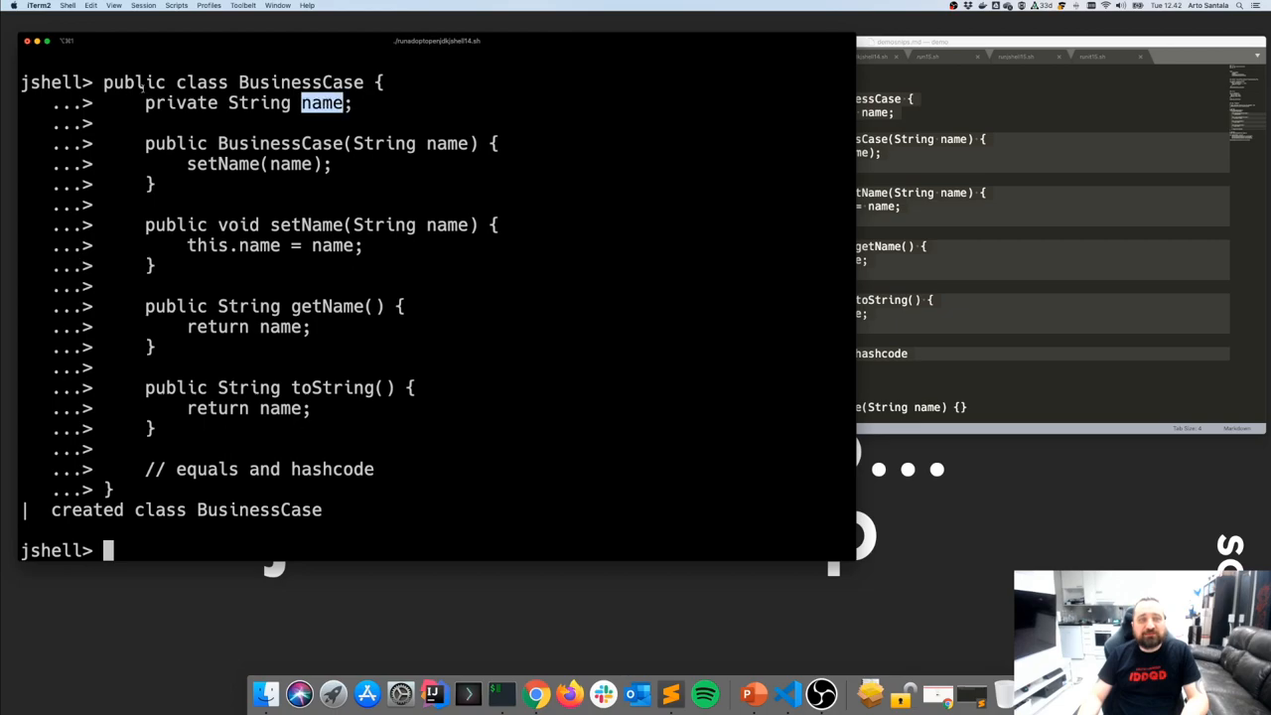
triple_click(248, 102)
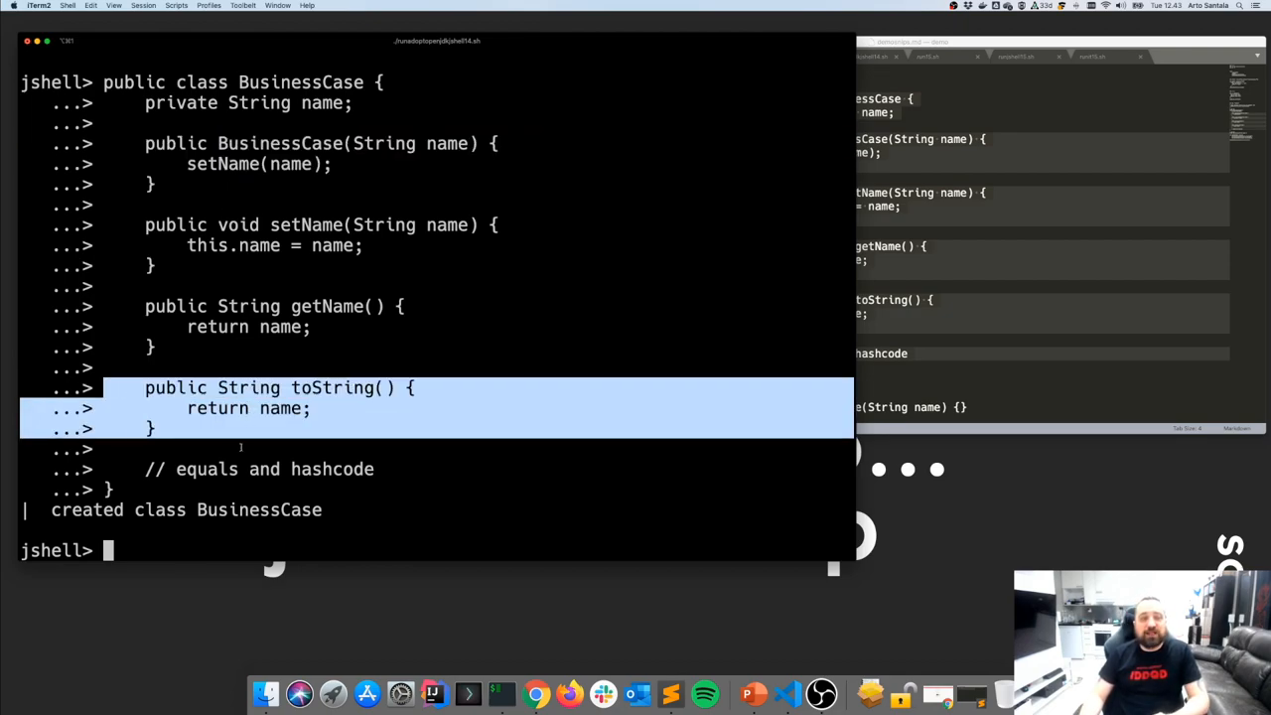
click(258, 469)
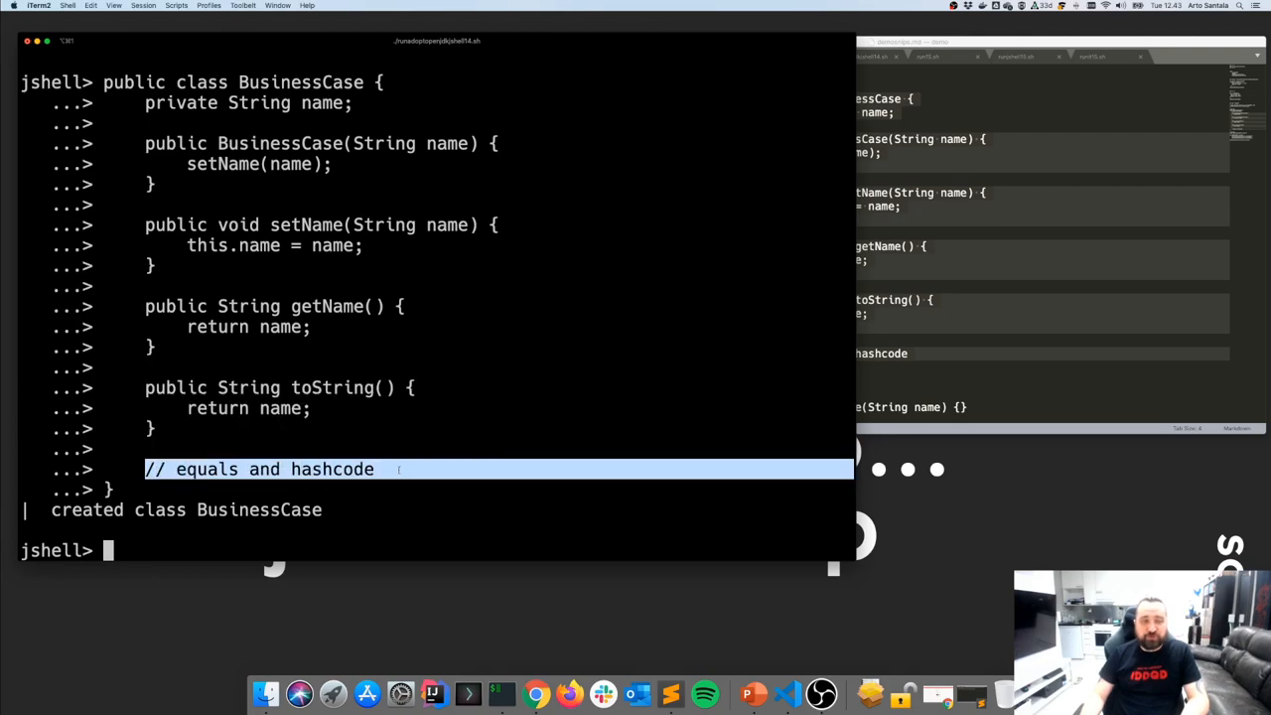
click(398, 469)
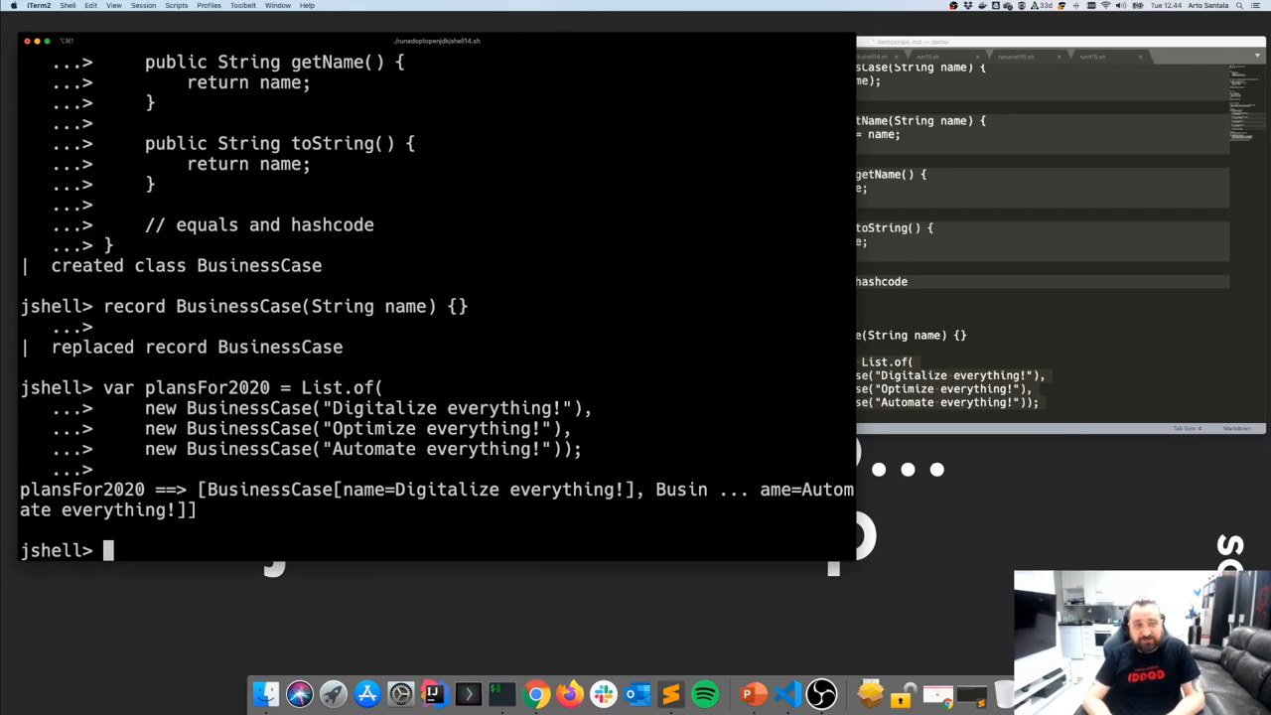
mouse_move(768, 479)
text(plansFor2020.forEach(System.out::println))
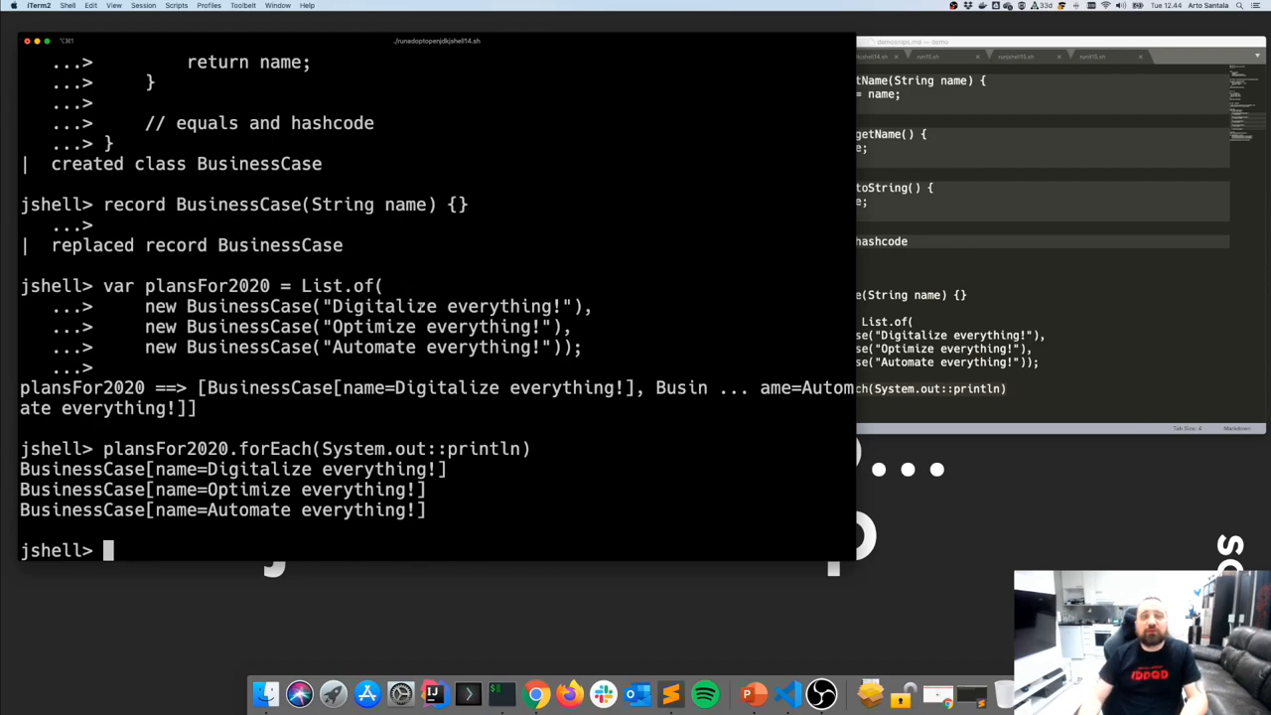
Scroll up to the one-line record BusinessCase(String name) {} in JShell.
scroll(up, 3)
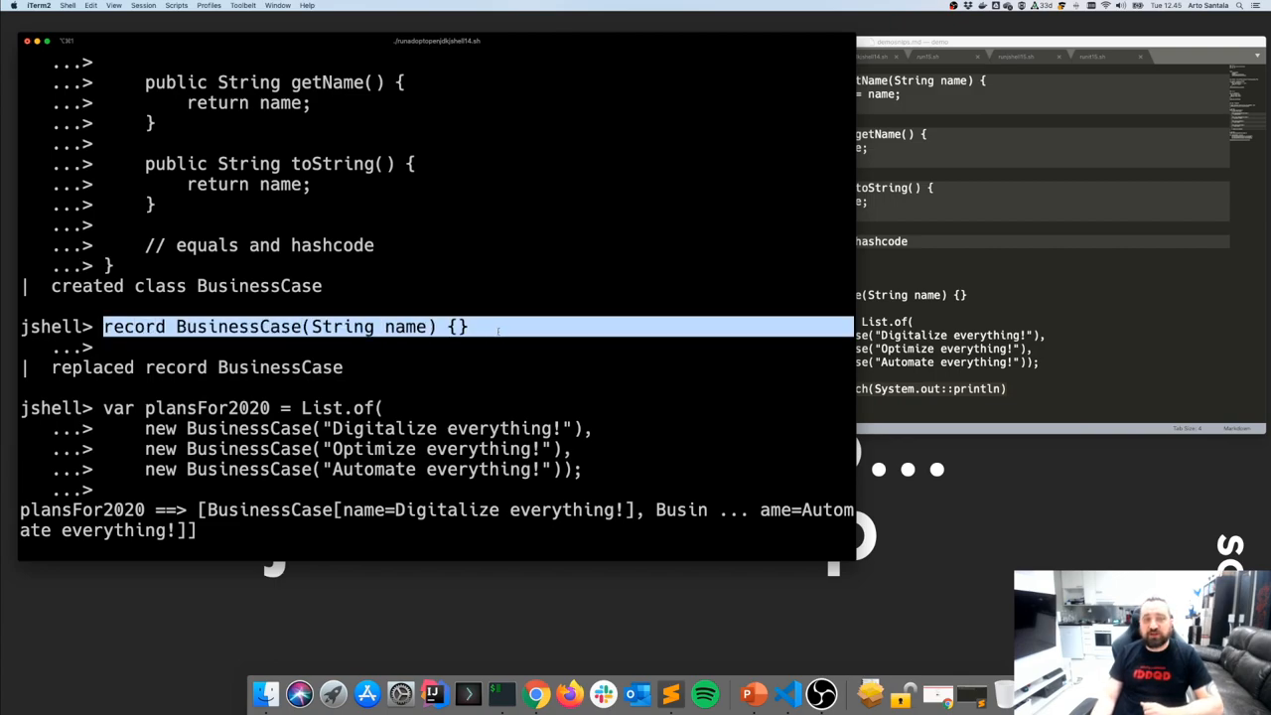
Highlight the one-line BusinessCase record declaration, then switch to the PowerPoint presentation.
click(497, 326)
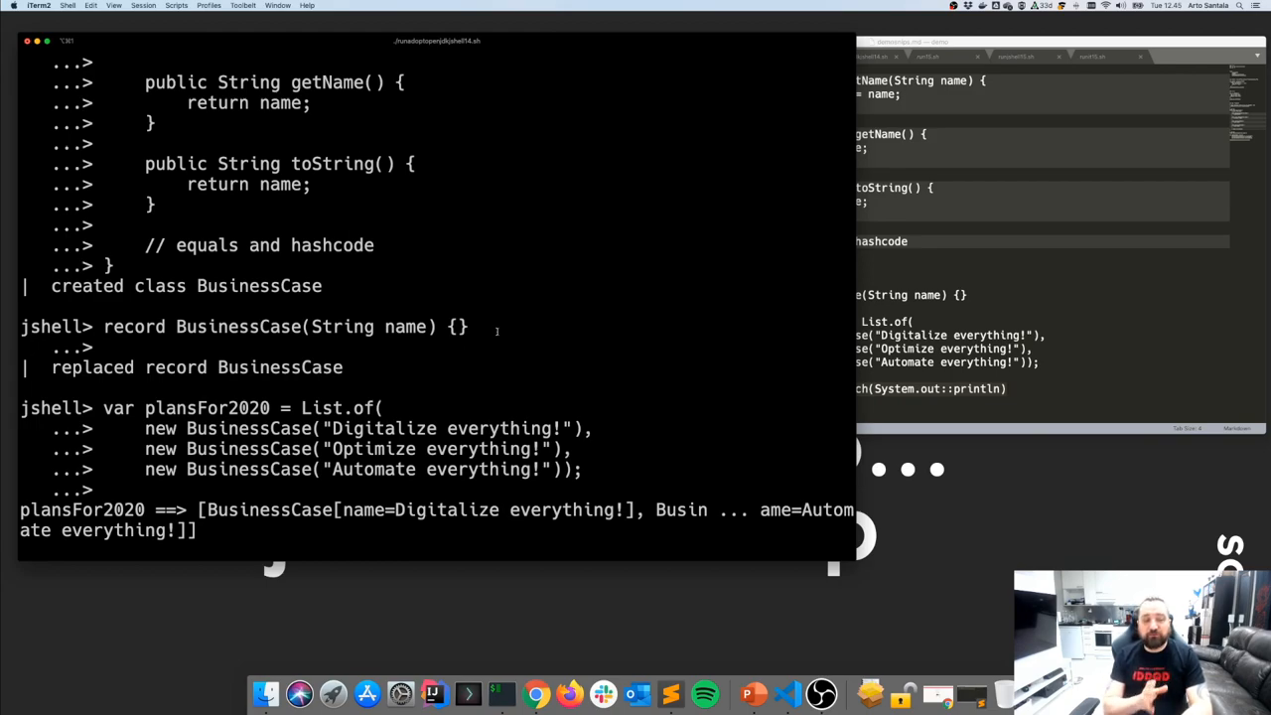
mouse_move(487, 353)
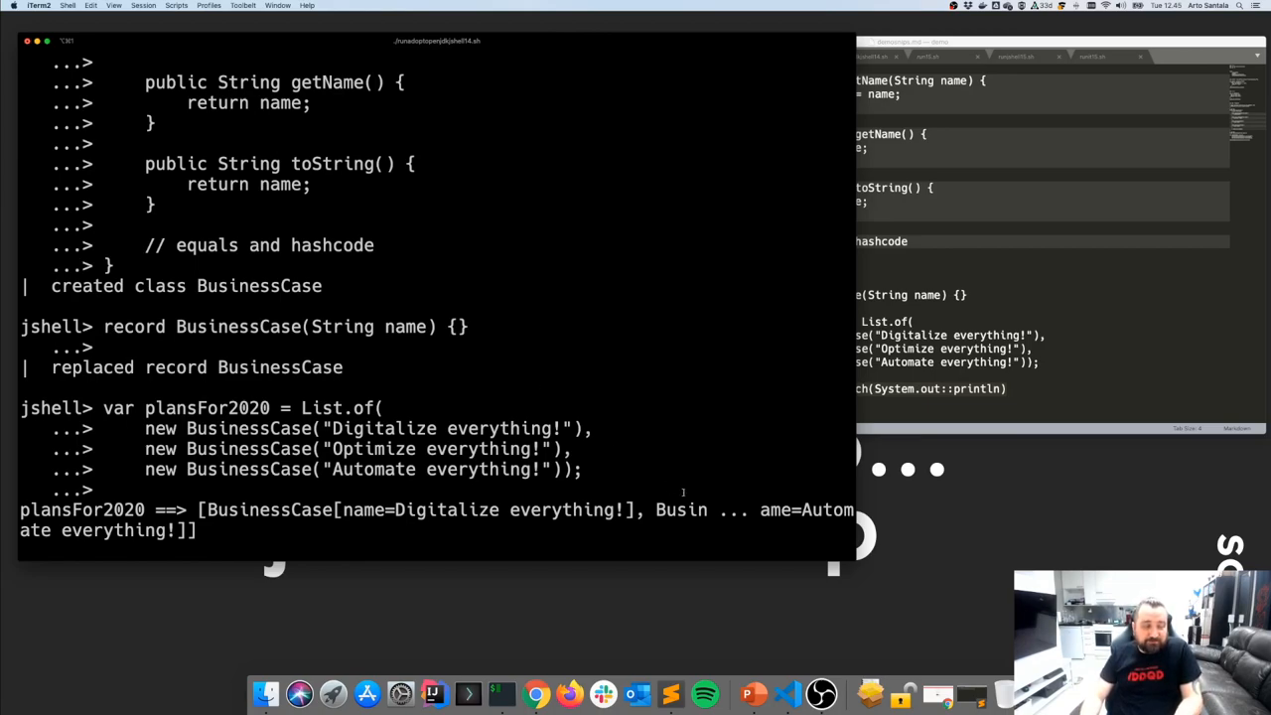
mouse_move(774, 662)
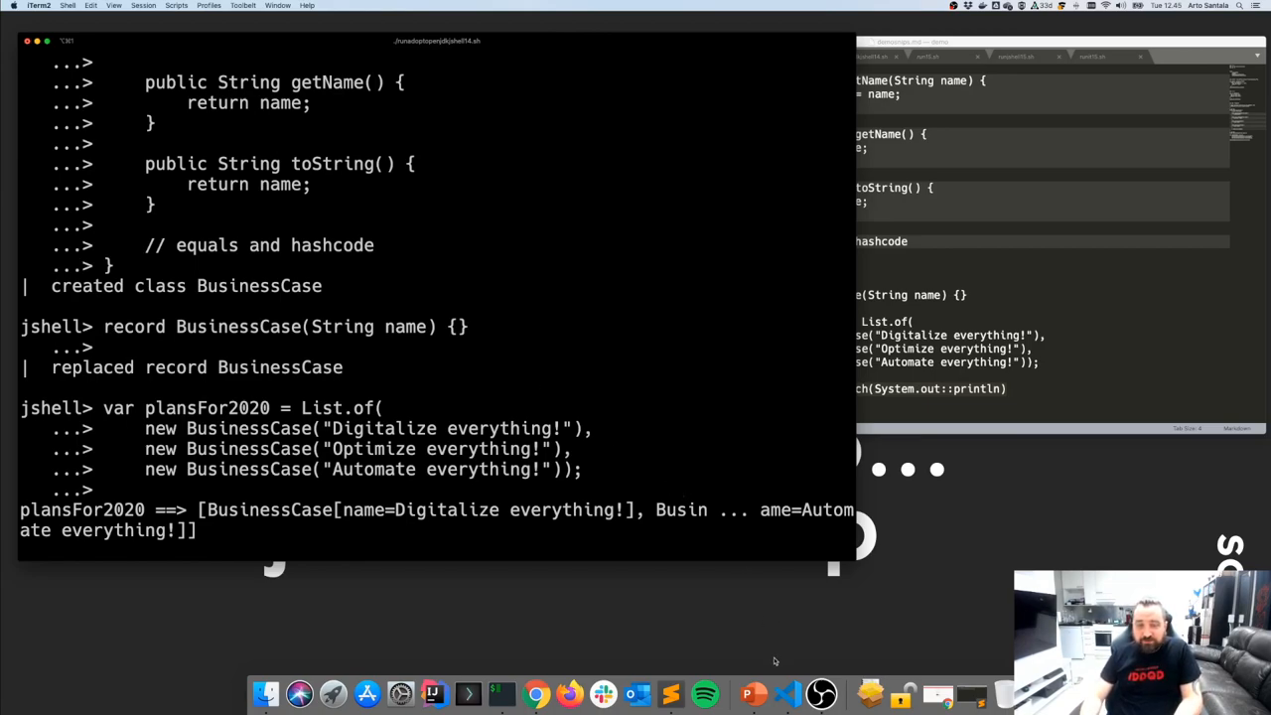
mouse_move(753, 692)
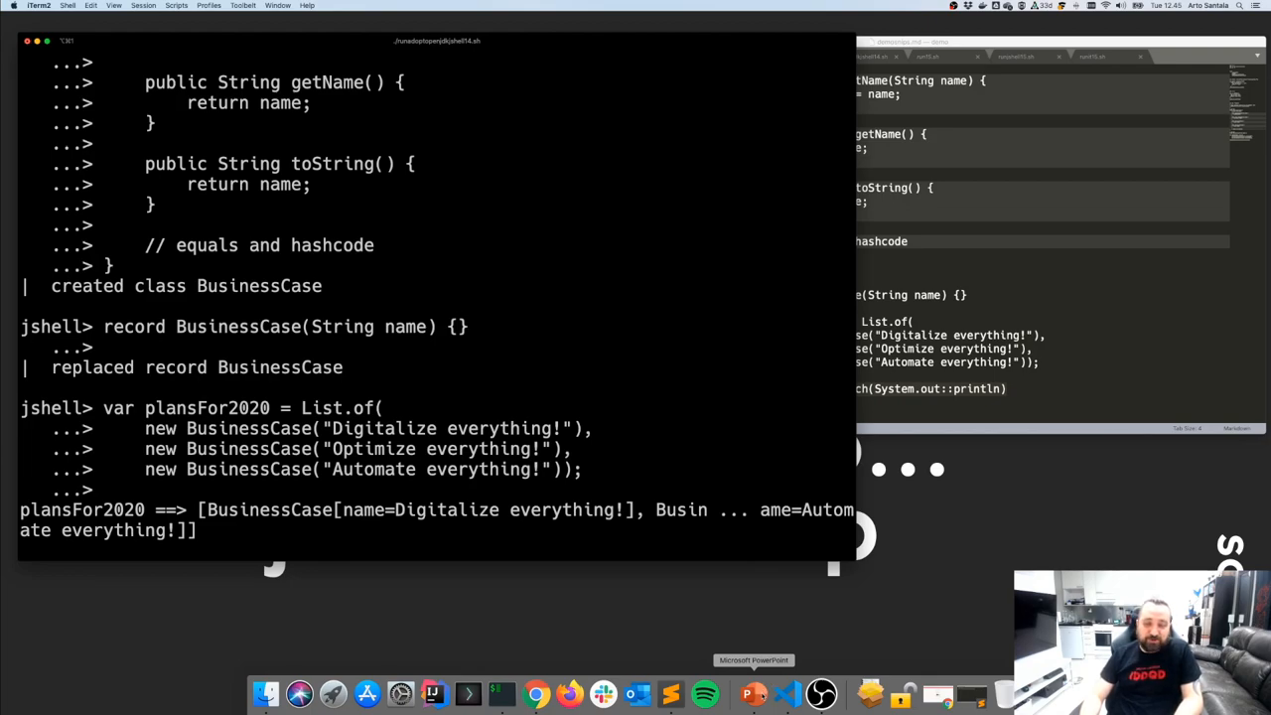
click(753, 693)
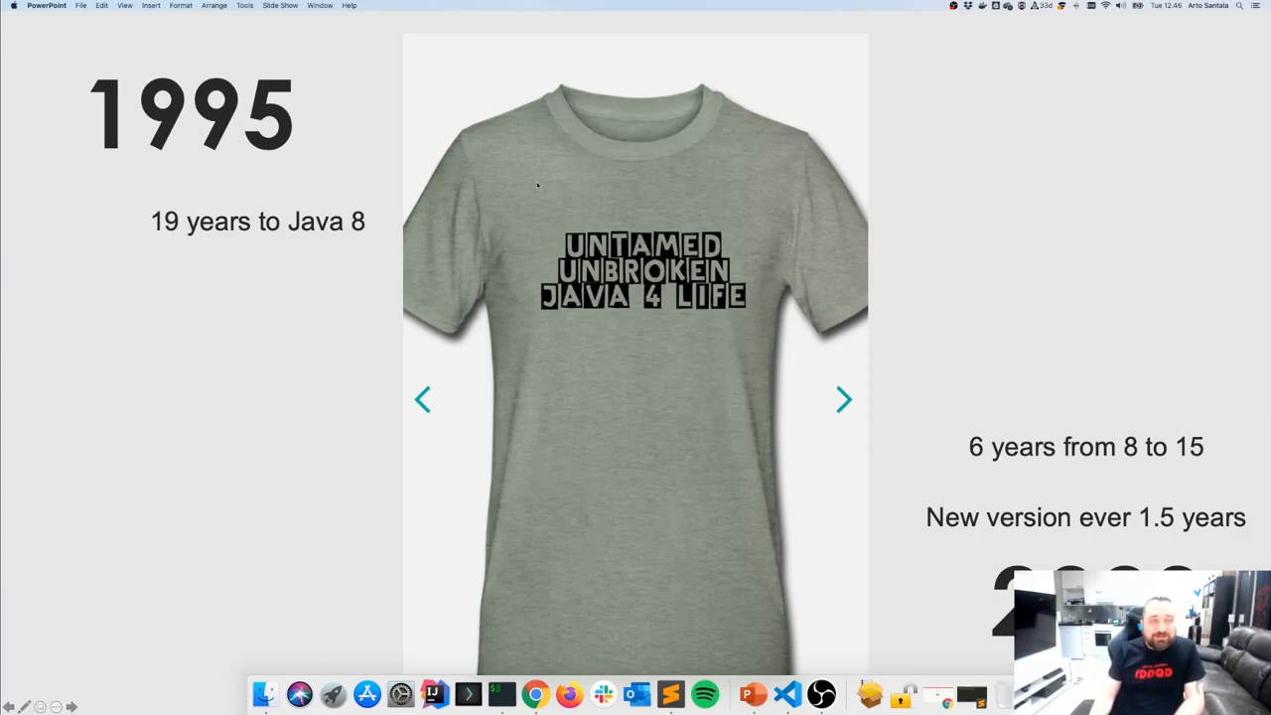
mouse_move(305, 119)
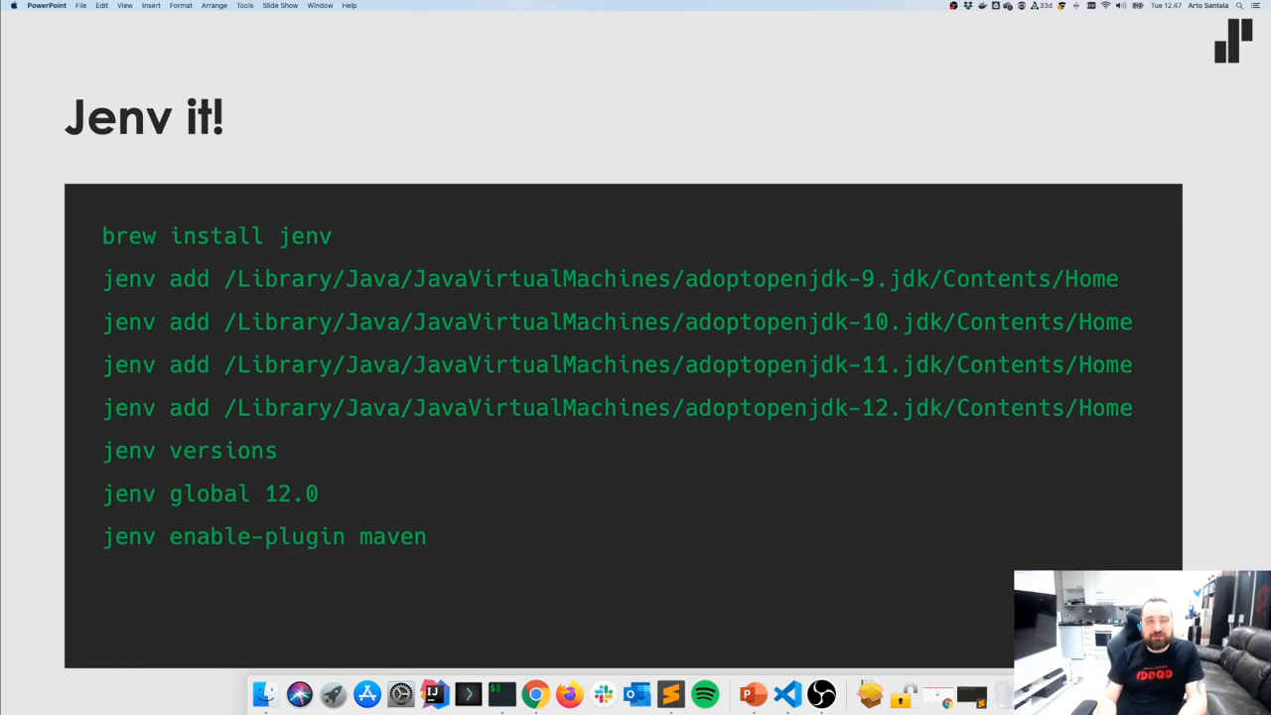
Advance from the Jenv it! slide to the Java 11 new features slide.
key(right)
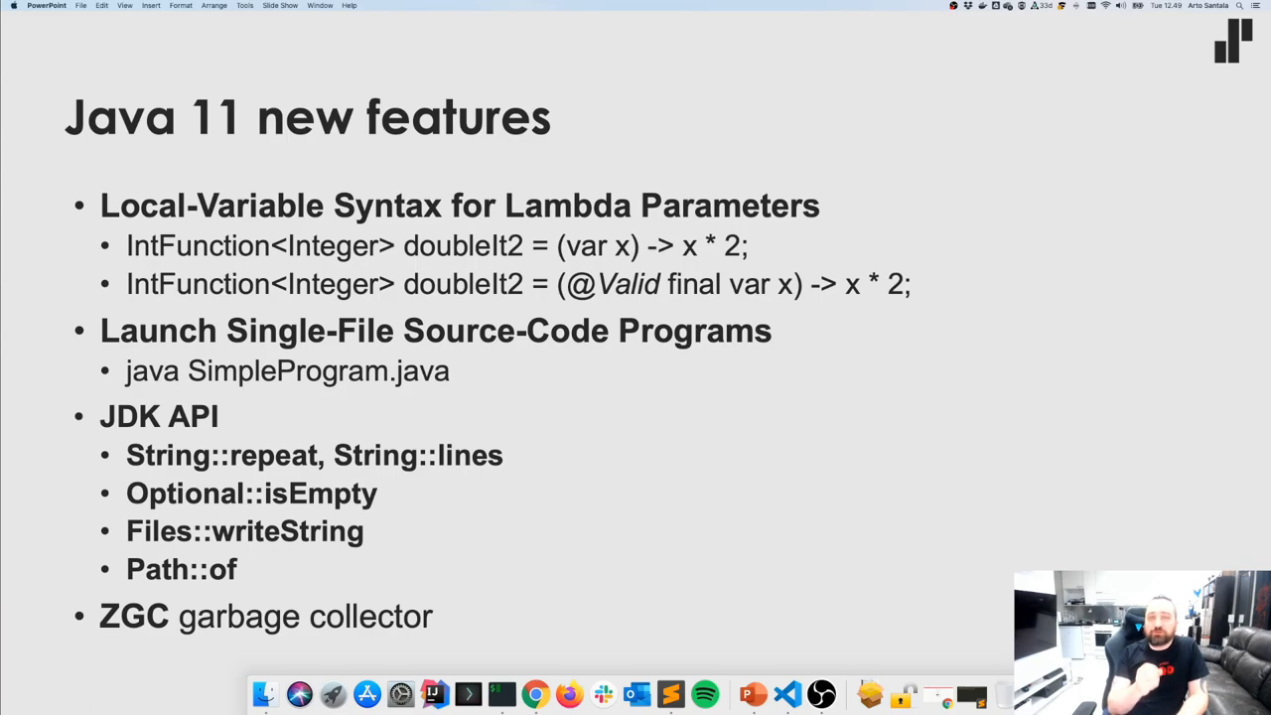
mouse_move(554, 417)
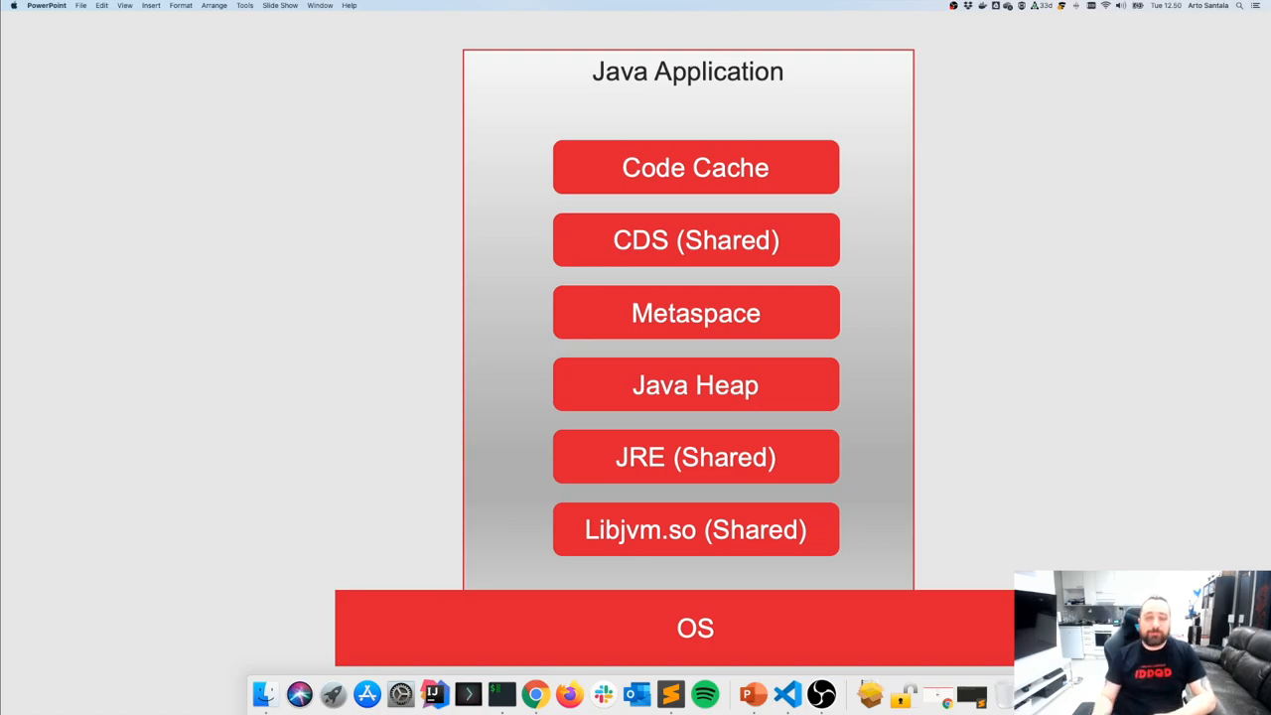
mouse_move(670, 693)
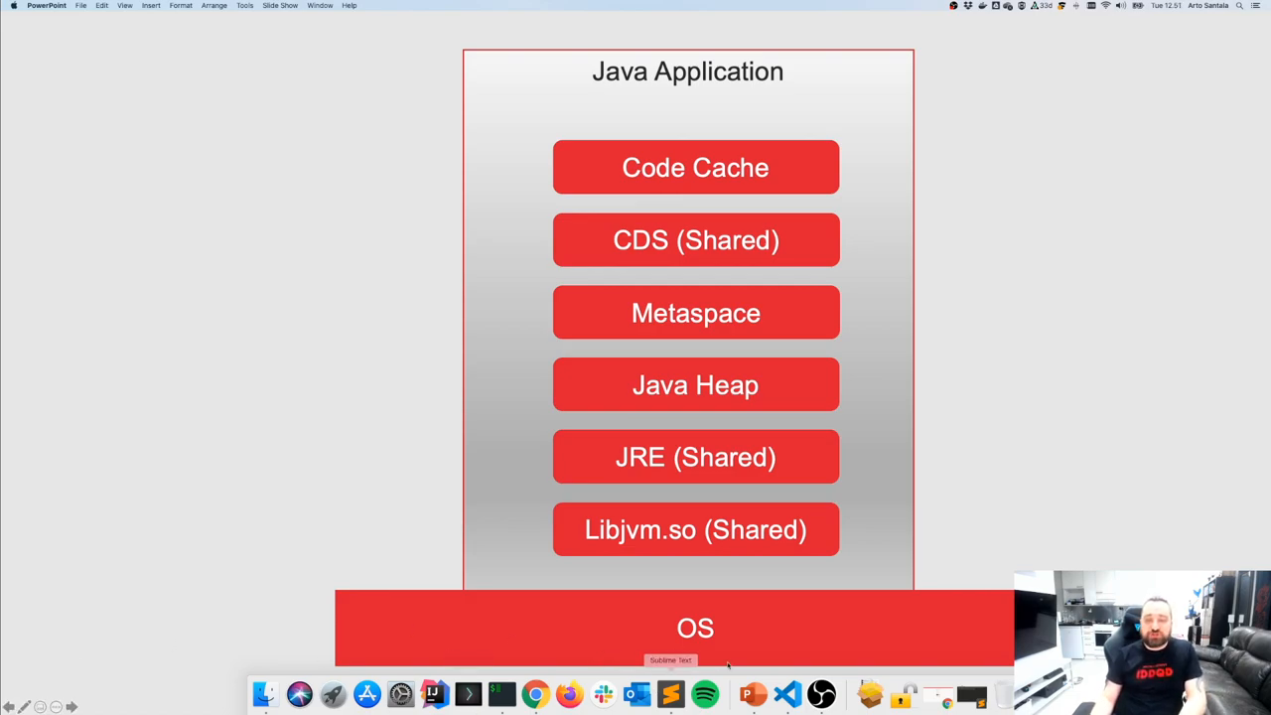
mouse_move(728, 663)
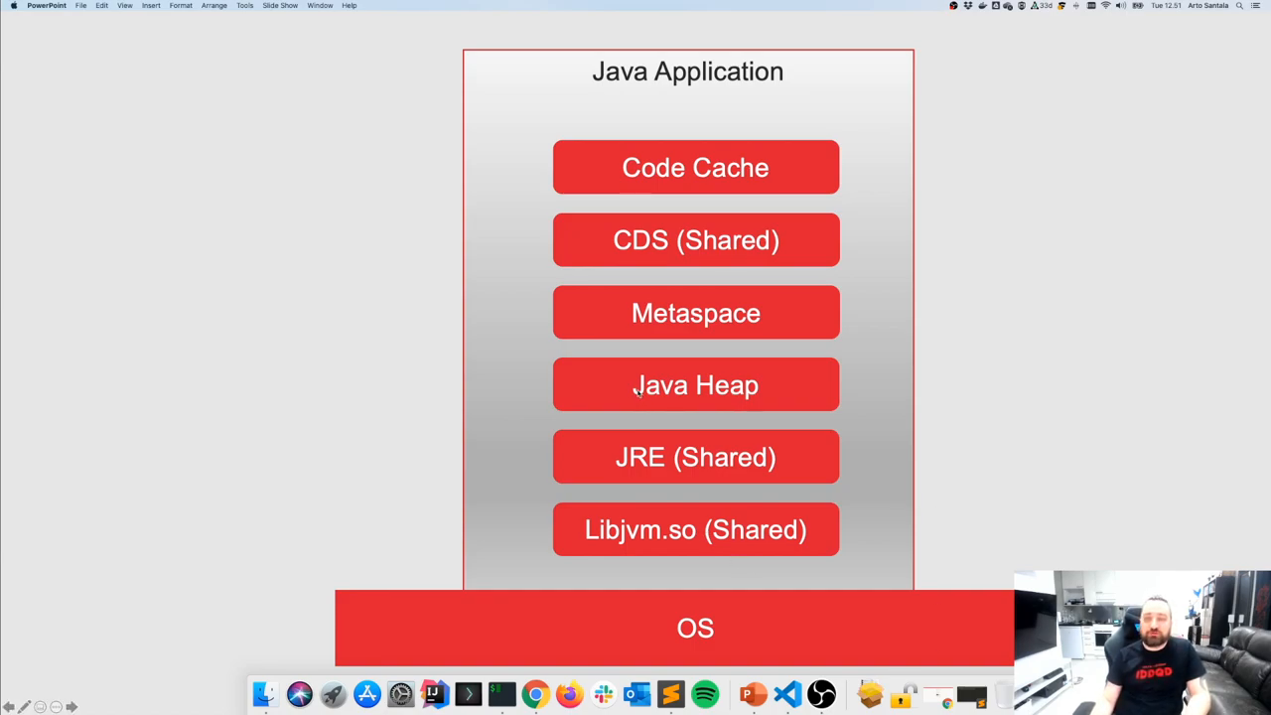
mouse_move(862, 184)
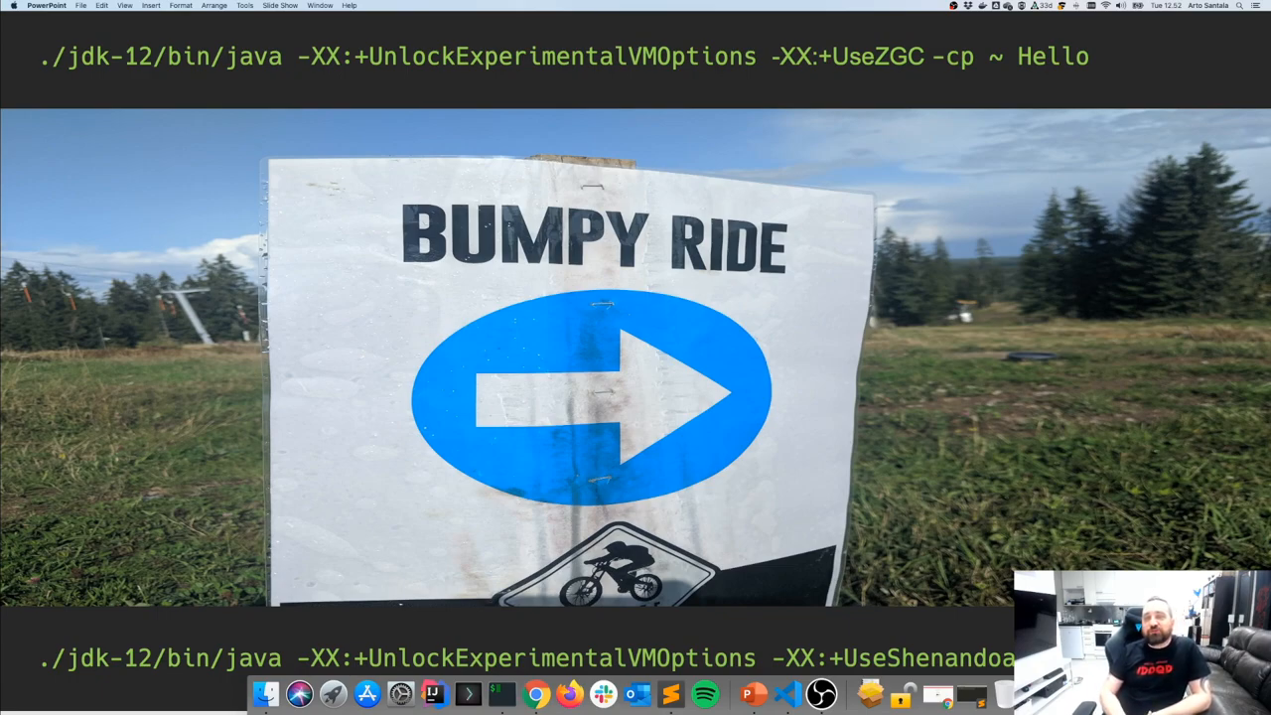
mouse_move(708, 65)
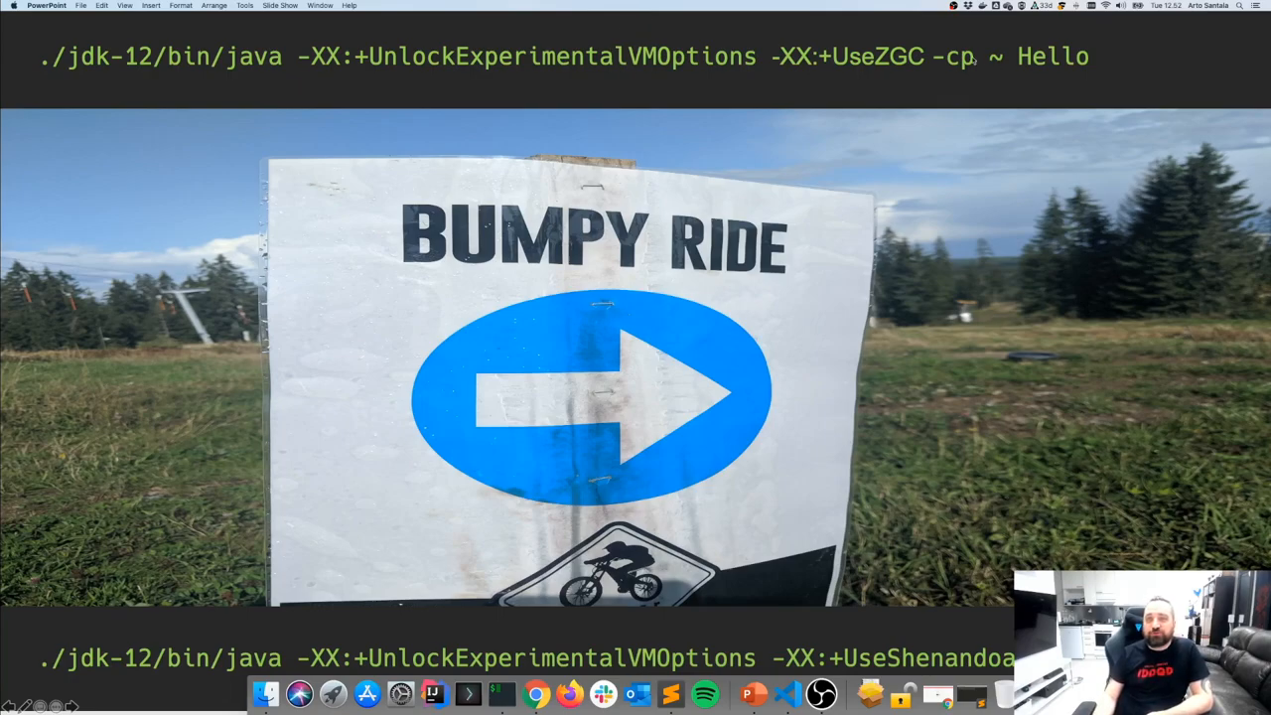
mouse_move(963, 517)
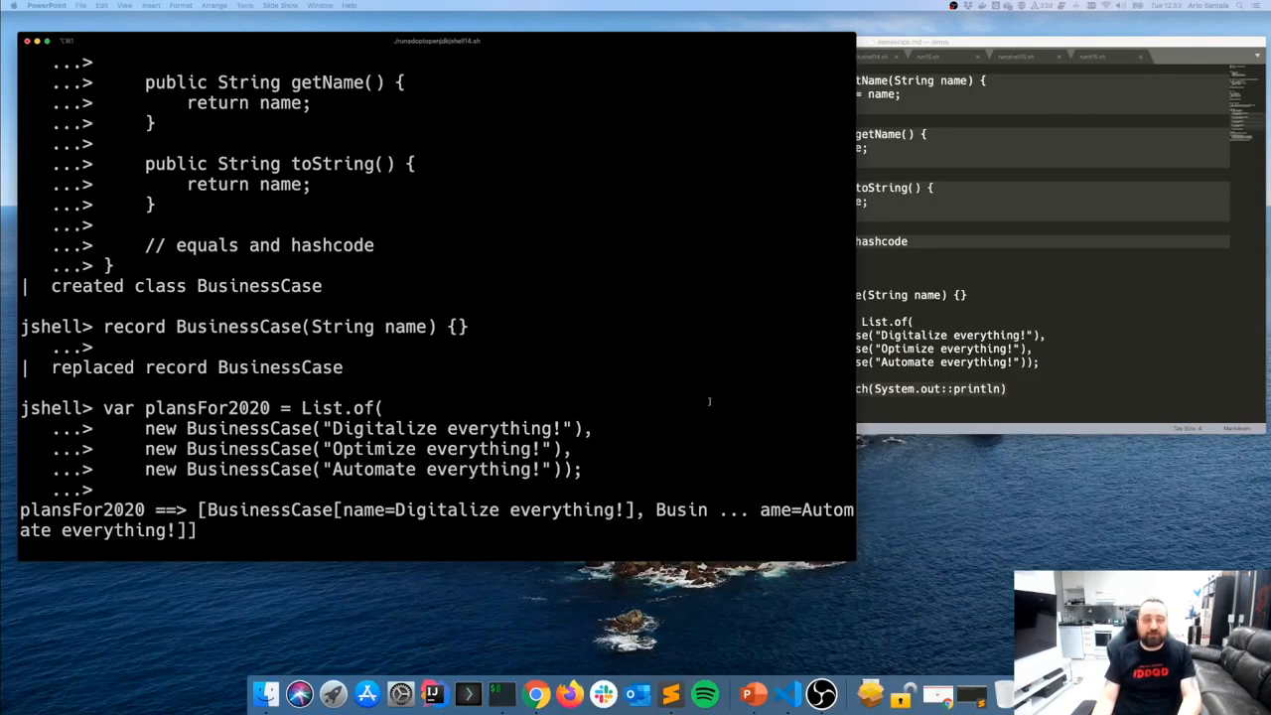
Print plansFor2020 with forEach(System.out::println) and define text block funfunfun of three 'fun' lines.
text(plansFor2020.forEach(System.out::println))
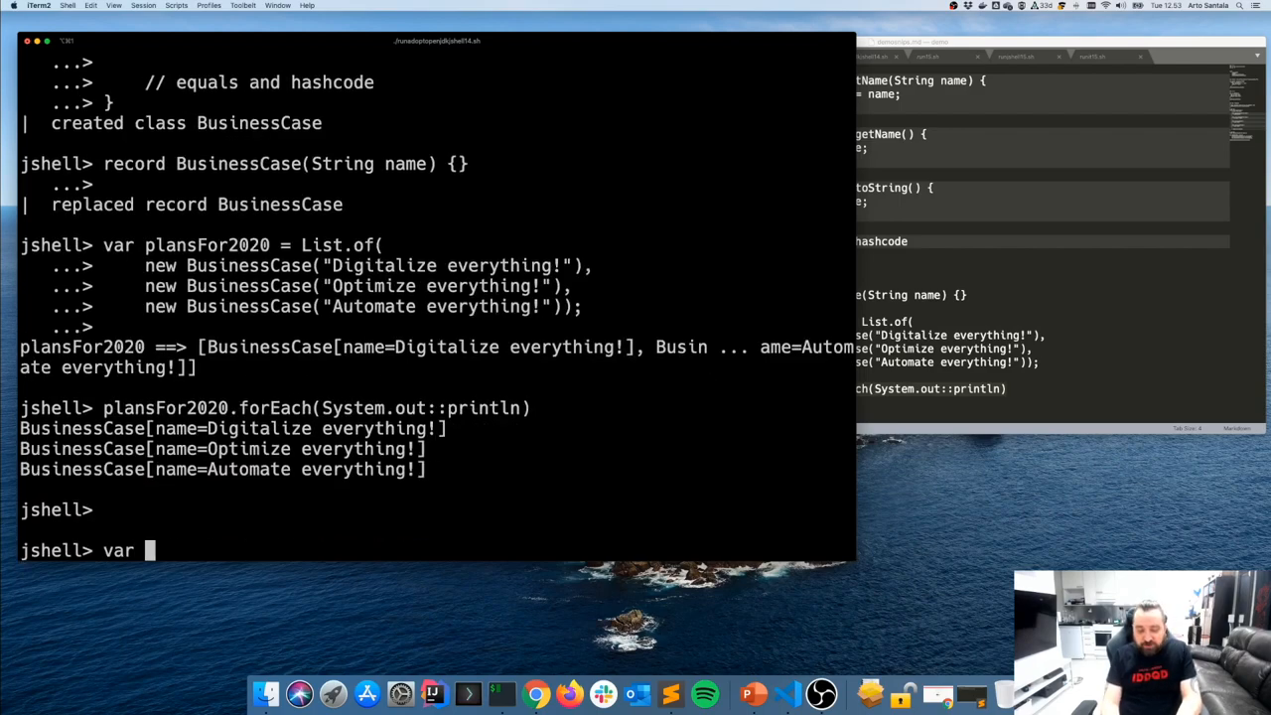
text(funfunfun=""")
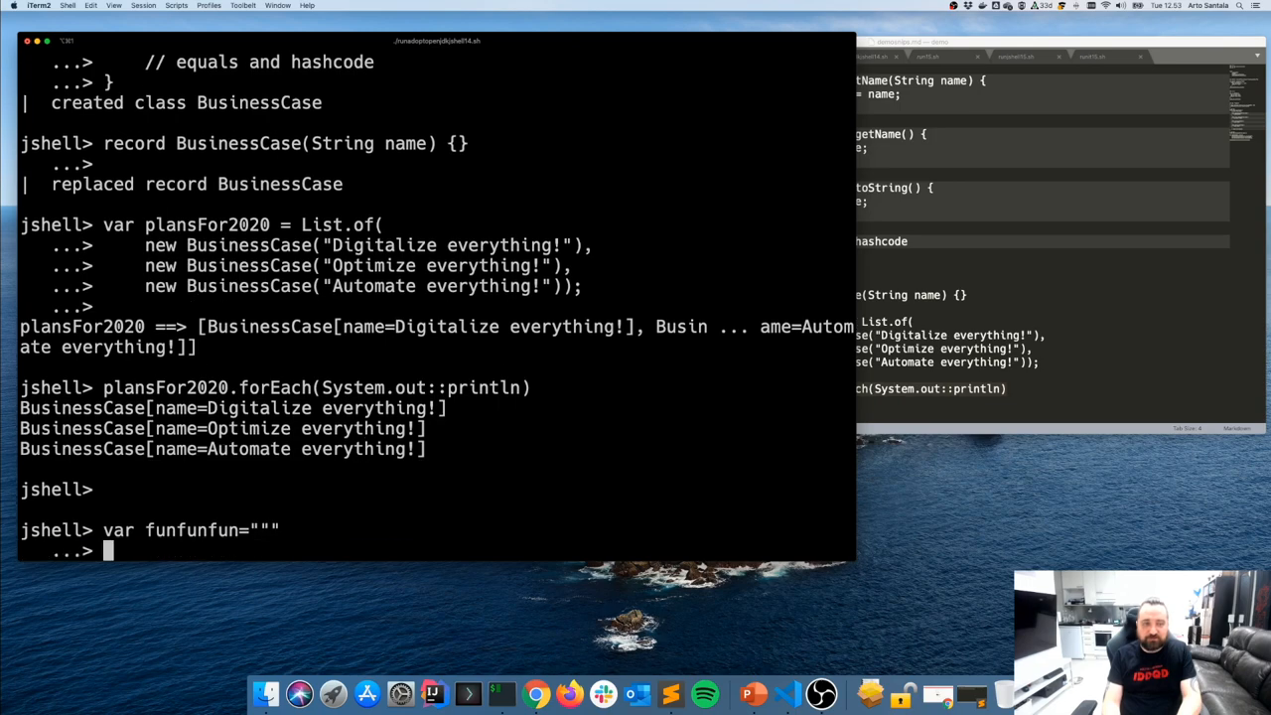
text(fun)
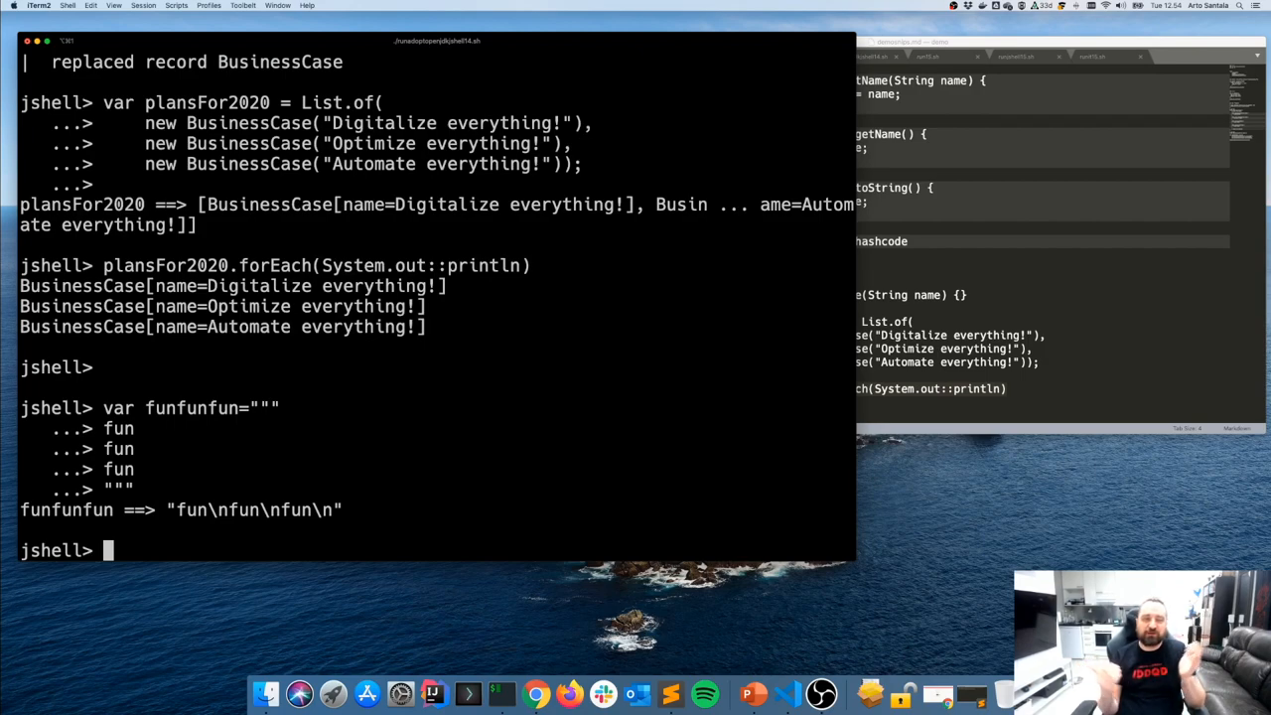
mouse_move(745, 409)
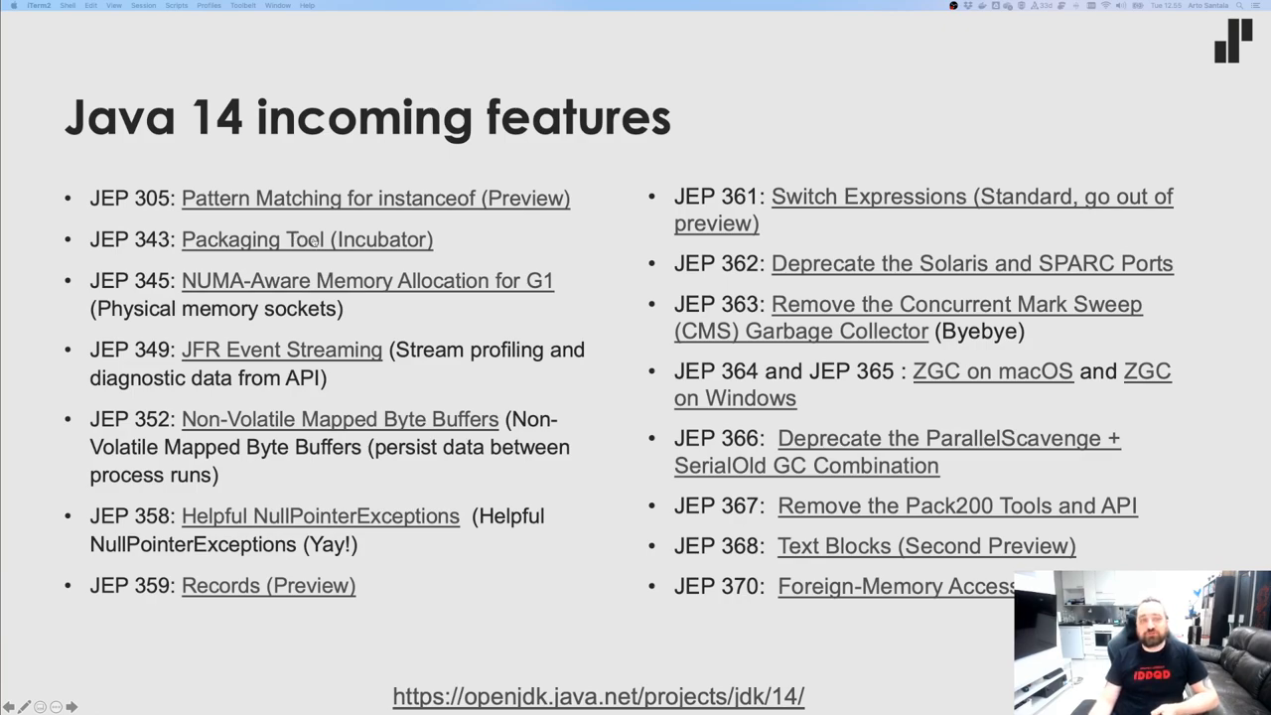
mouse_move(353, 238)
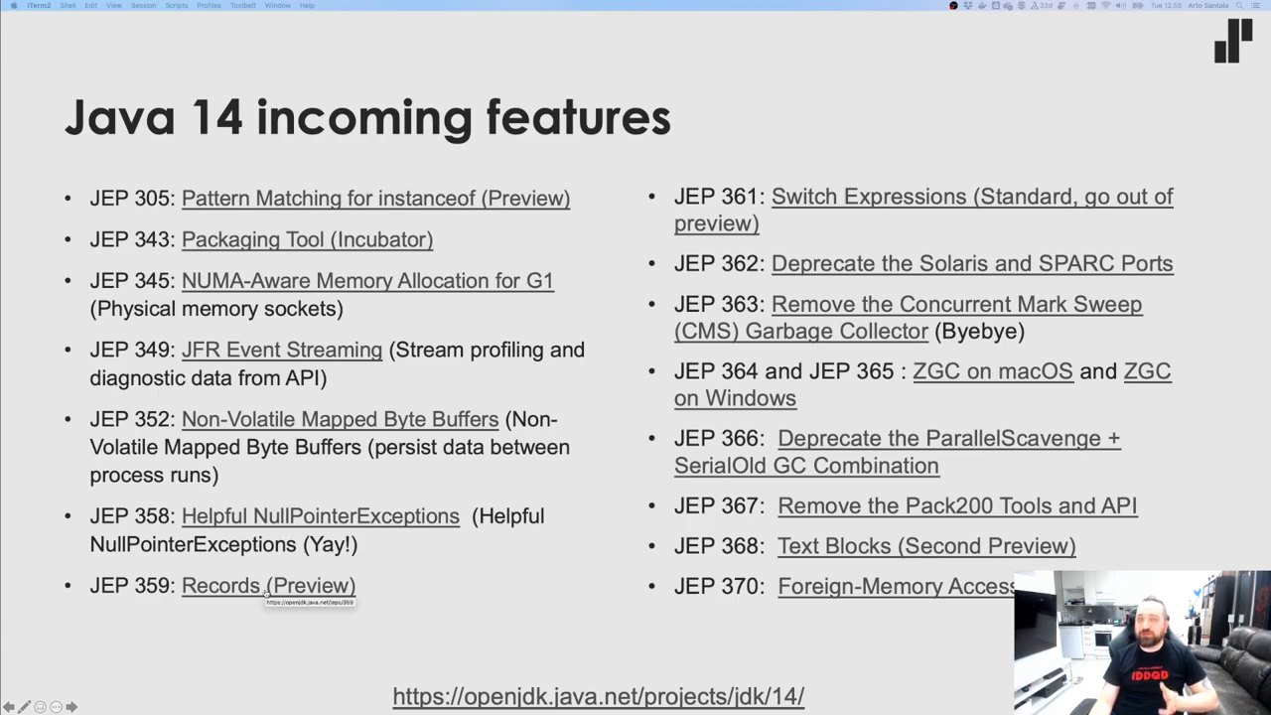
mouse_move(606, 623)
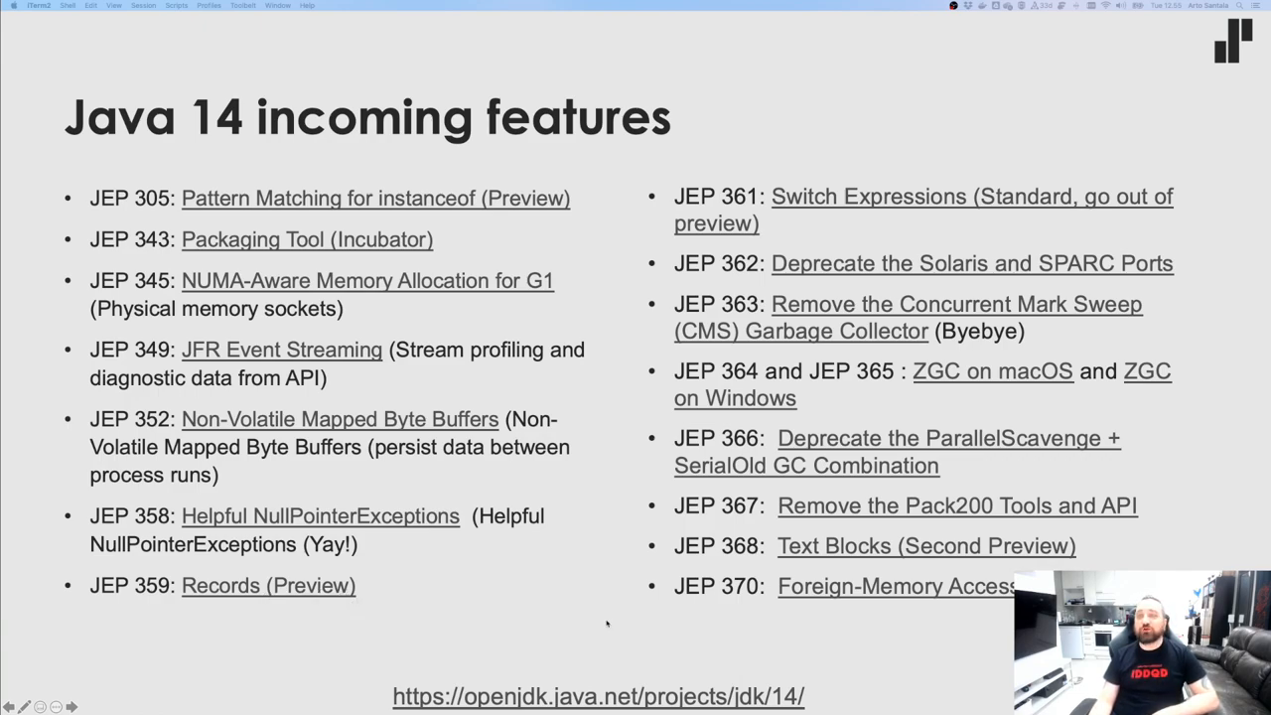
mouse_move(979, 293)
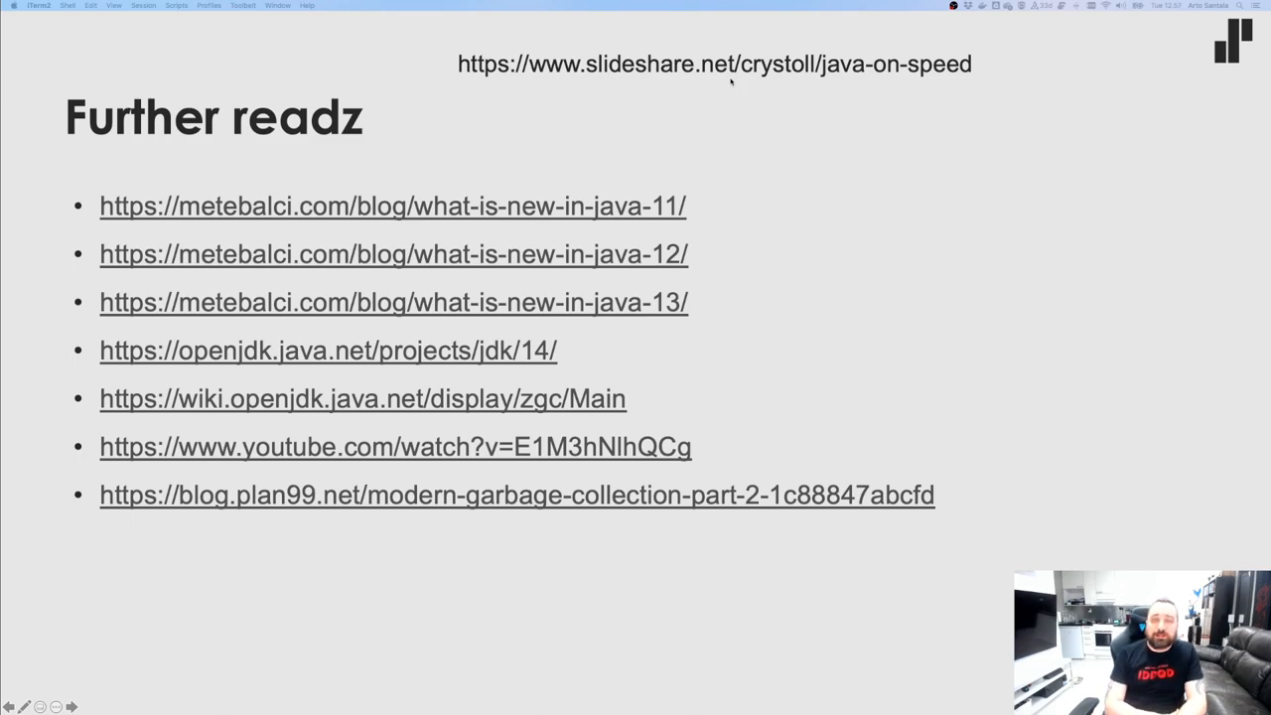
mouse_move(543, 450)
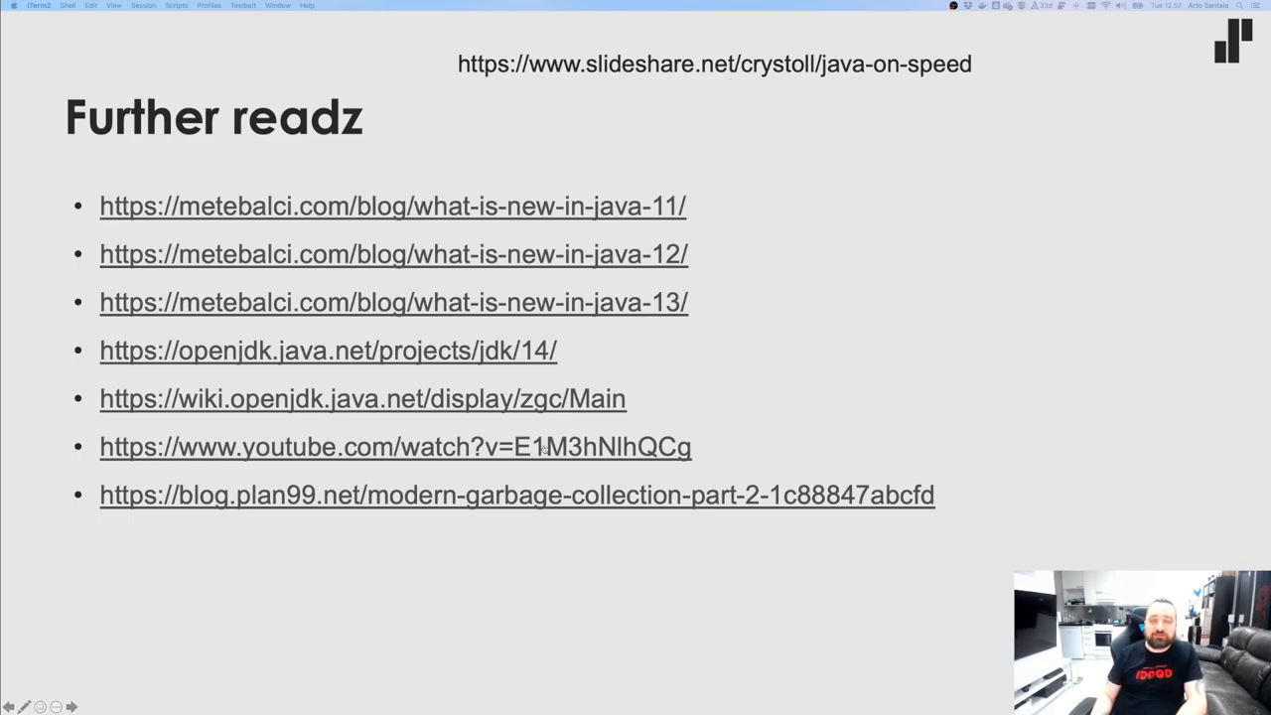
mouse_move(934, 297)
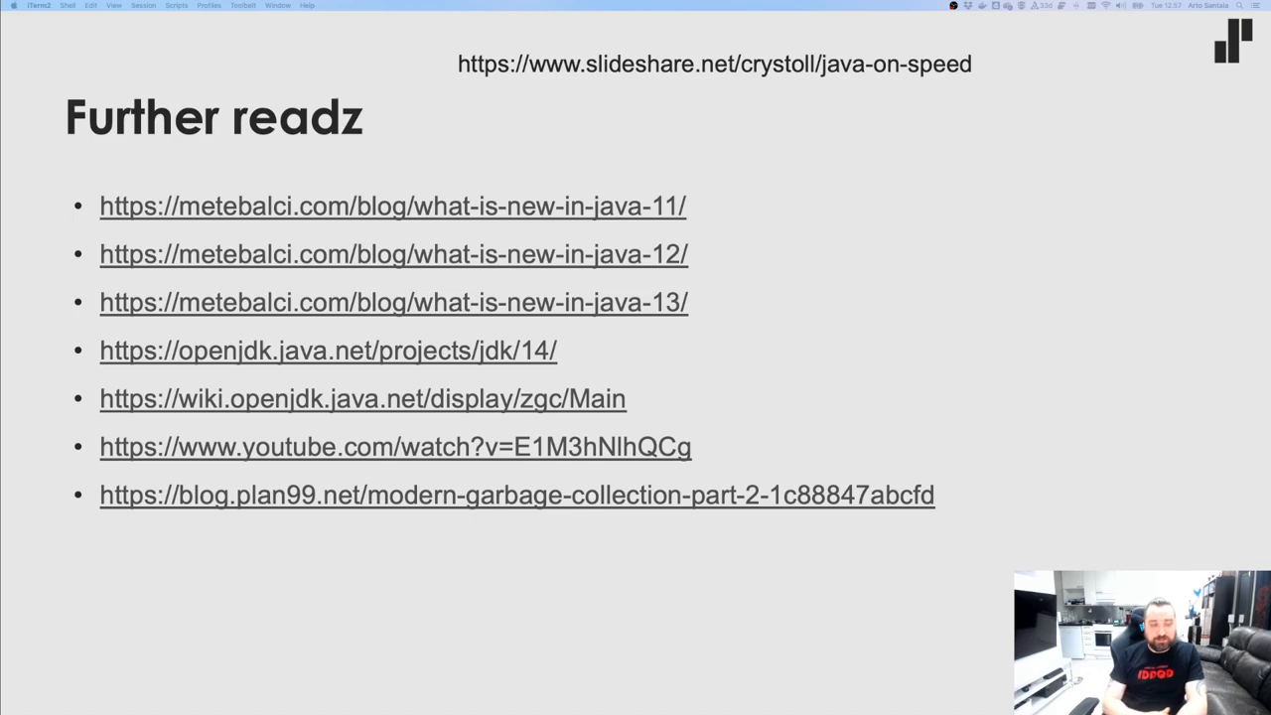
Advance to the closing 'You are breathtaking!' slide.
key(right)
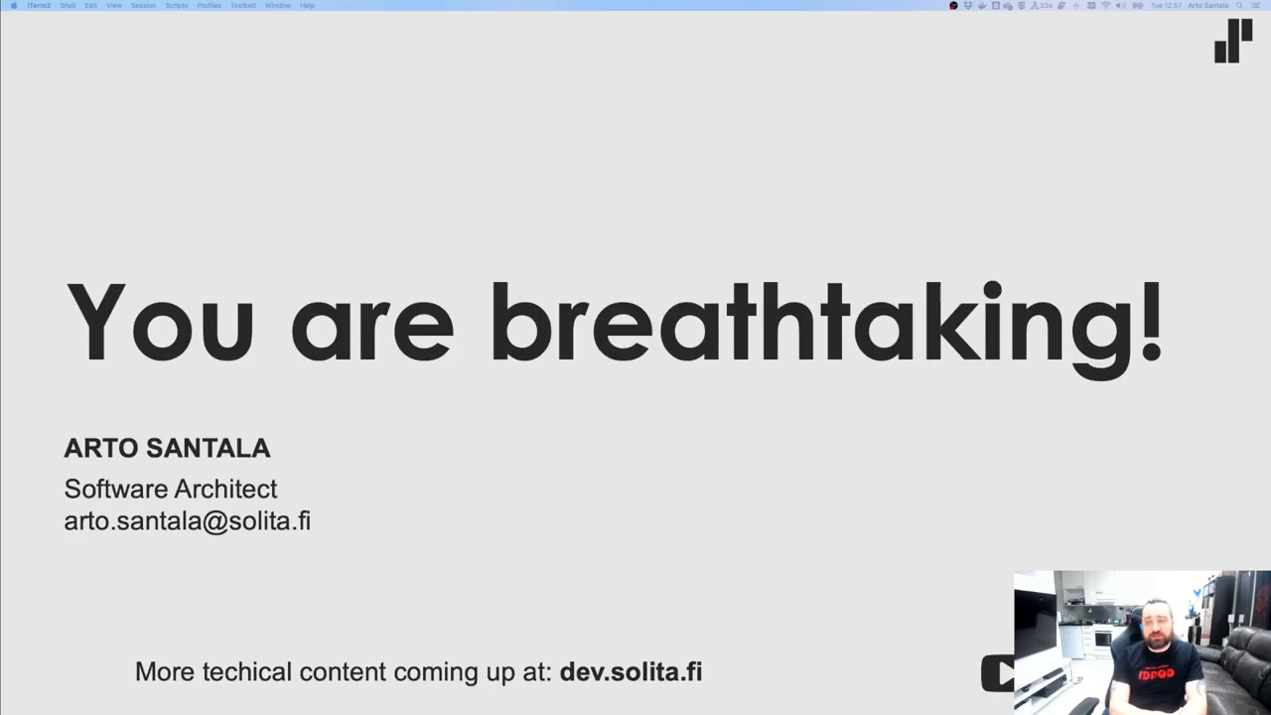